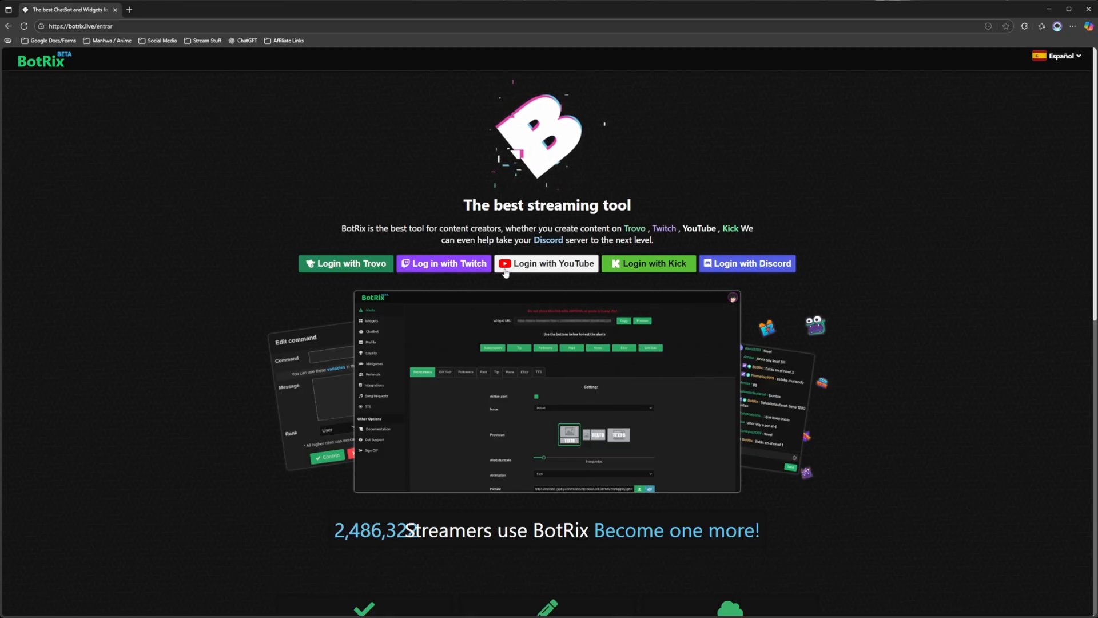
Step: Sign in to BotRix with the YouTube account to reach the Profile page
{"action": "left_click", "coordinate": [547, 263]}
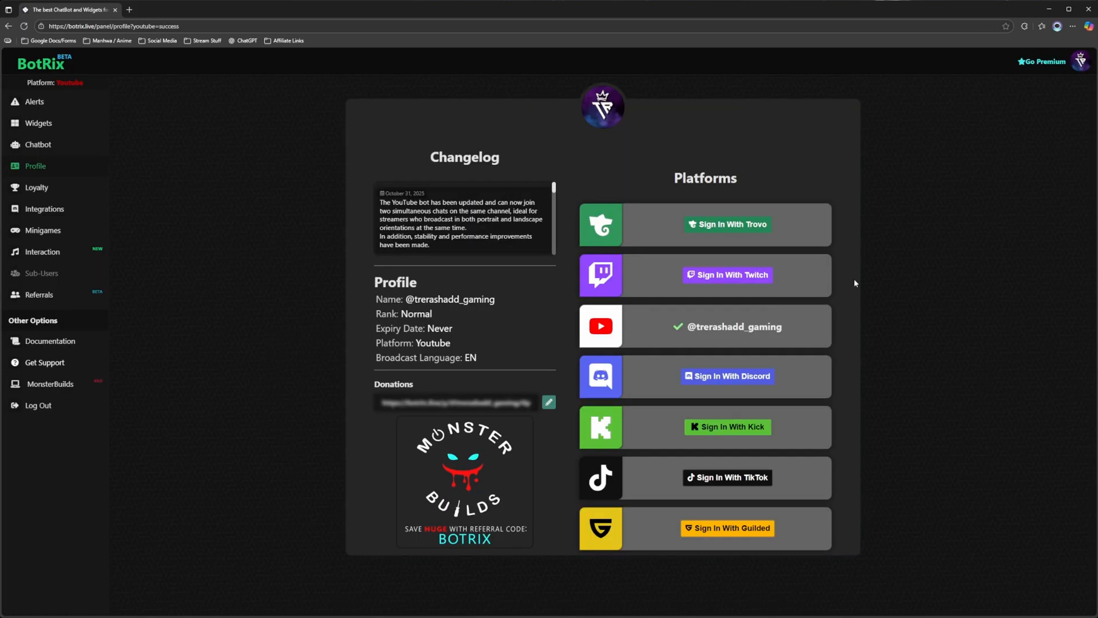
{"action": "mouse_move", "coordinate": [796, 370]}
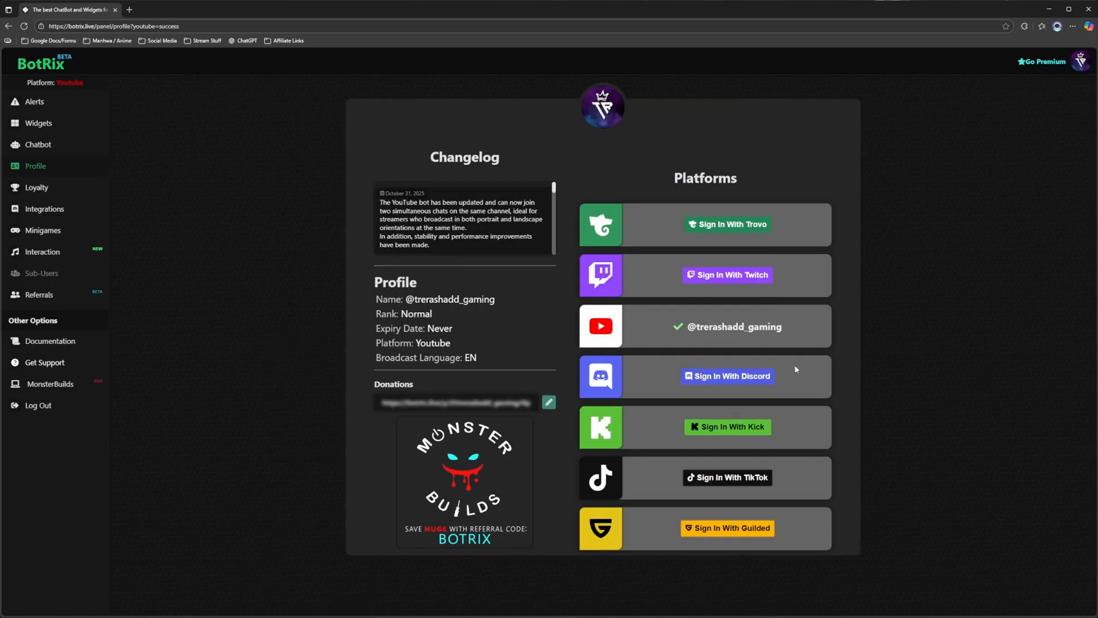
{"action": "mouse_move", "coordinate": [645, 326]}
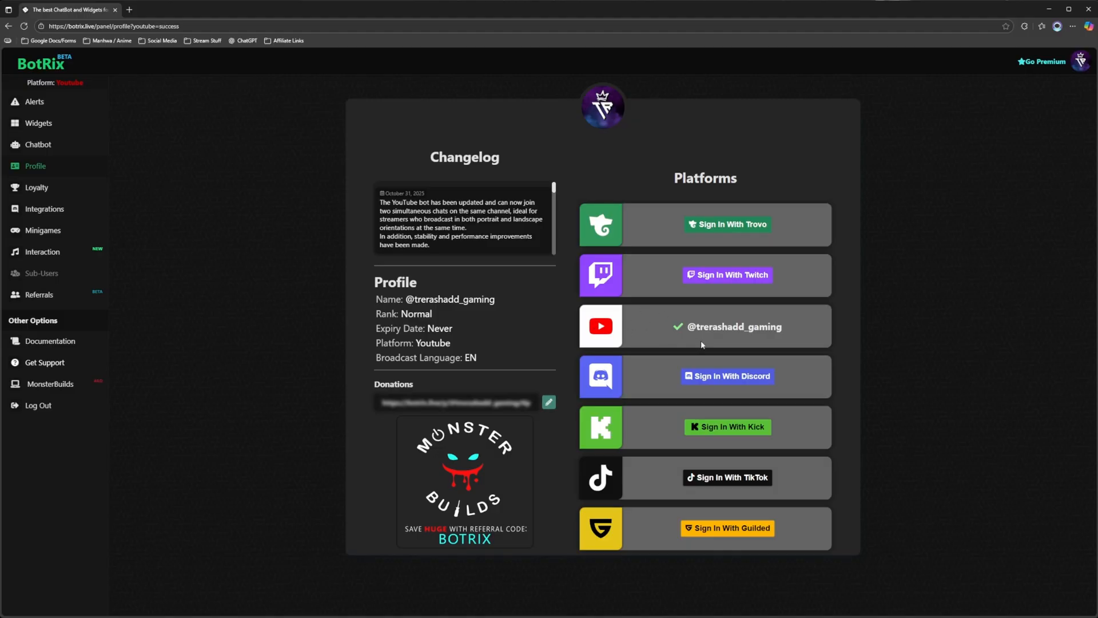
{"action": "mouse_move", "coordinate": [654, 342]}
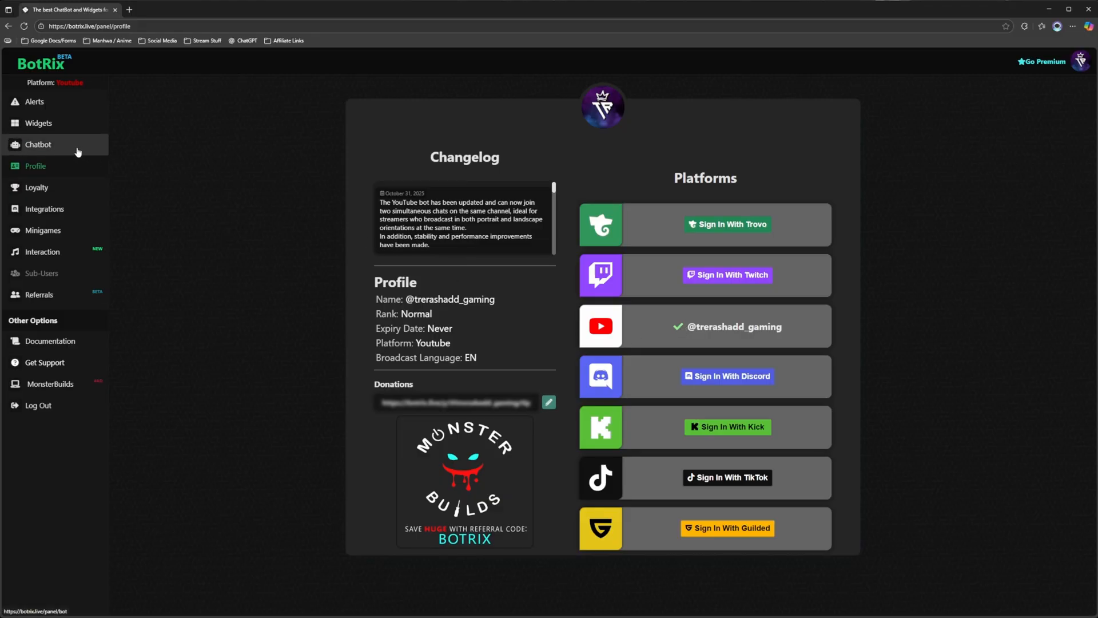
Step: In Chatbot > Extras, turn Chat alerts on and bring up the alert messages for editing
{"action": "left_click", "coordinate": [39, 144]}
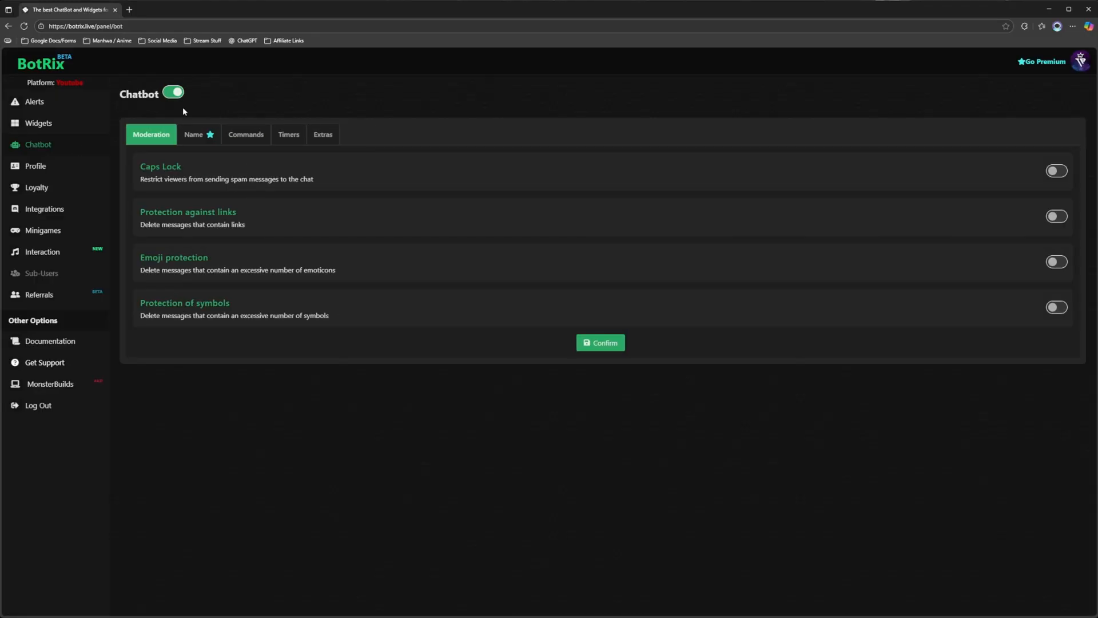
{"action": "mouse_move", "coordinate": [127, 110]}
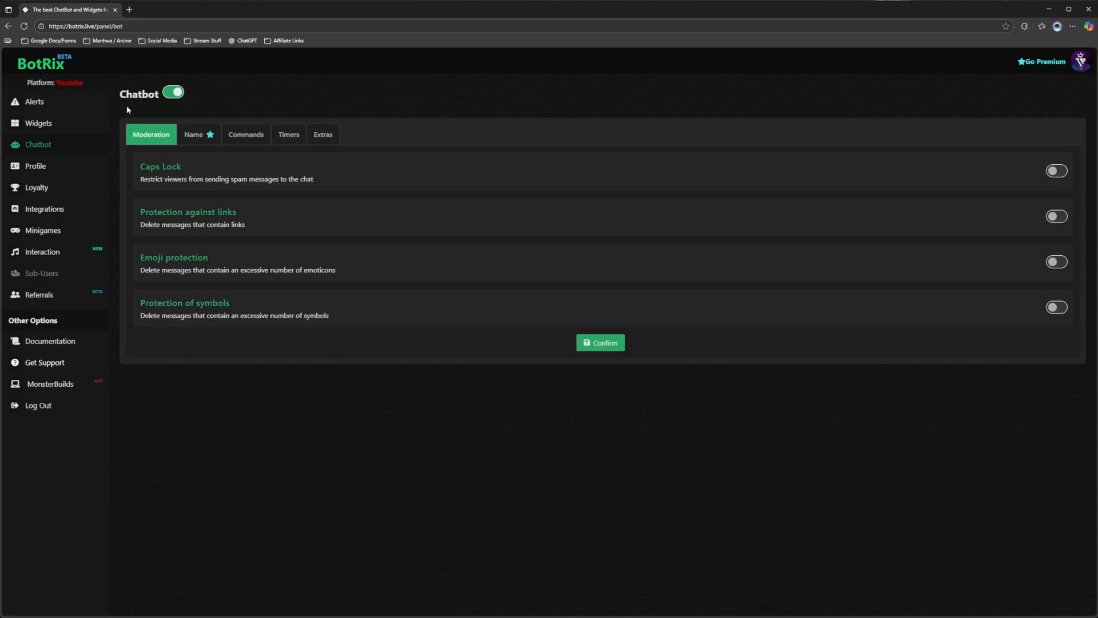
{"action": "left_click", "coordinate": [323, 134]}
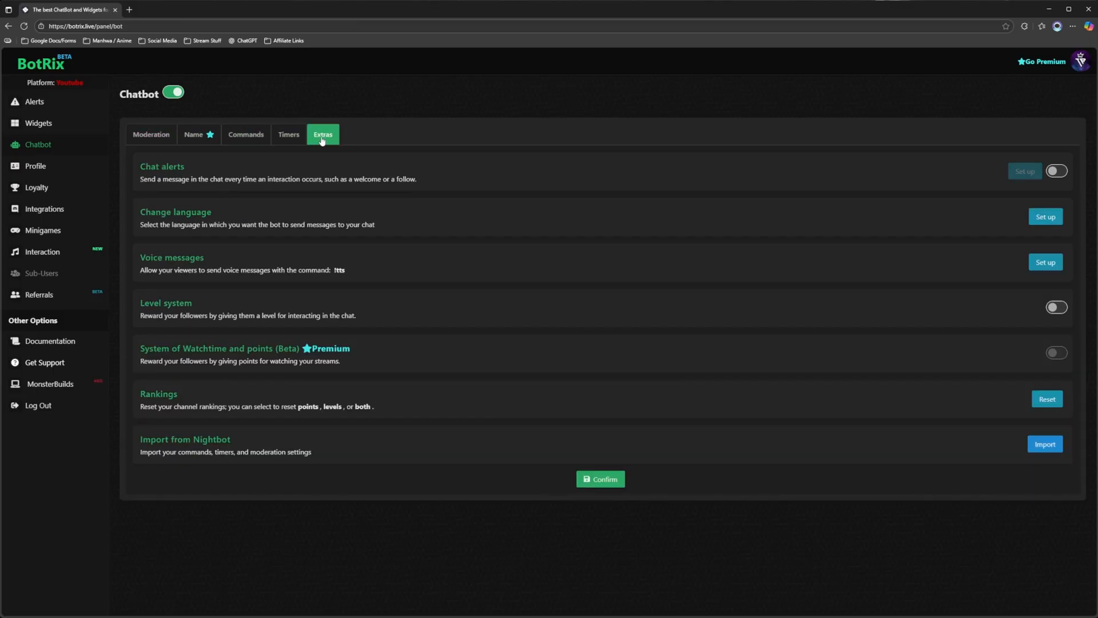
{"action": "mouse_move", "coordinate": [160, 174]}
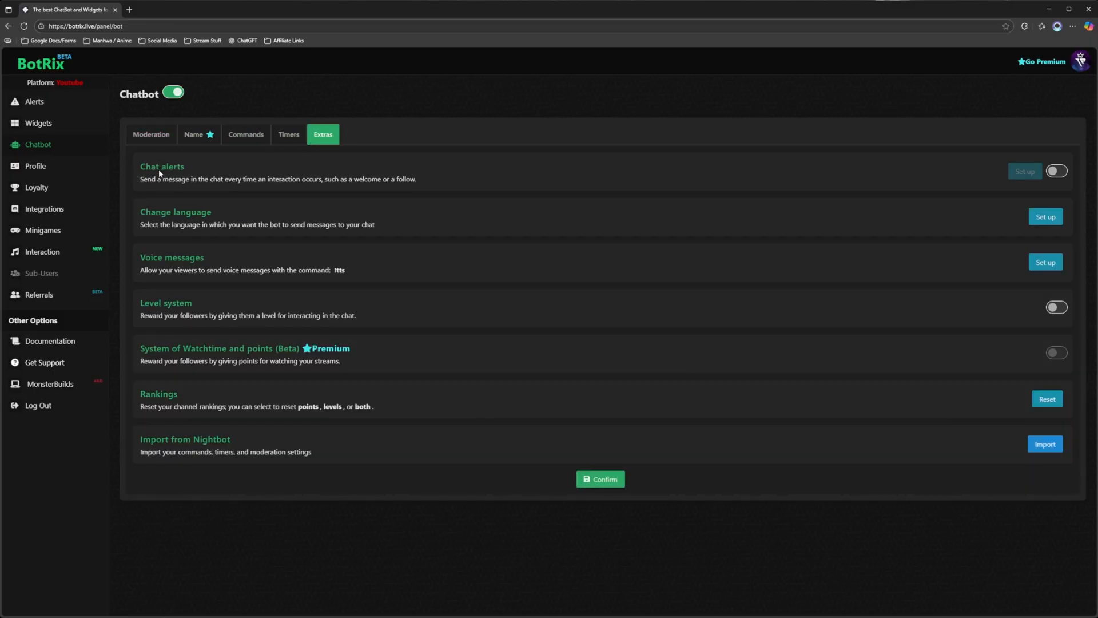
{"action": "mouse_move", "coordinate": [1050, 185]}
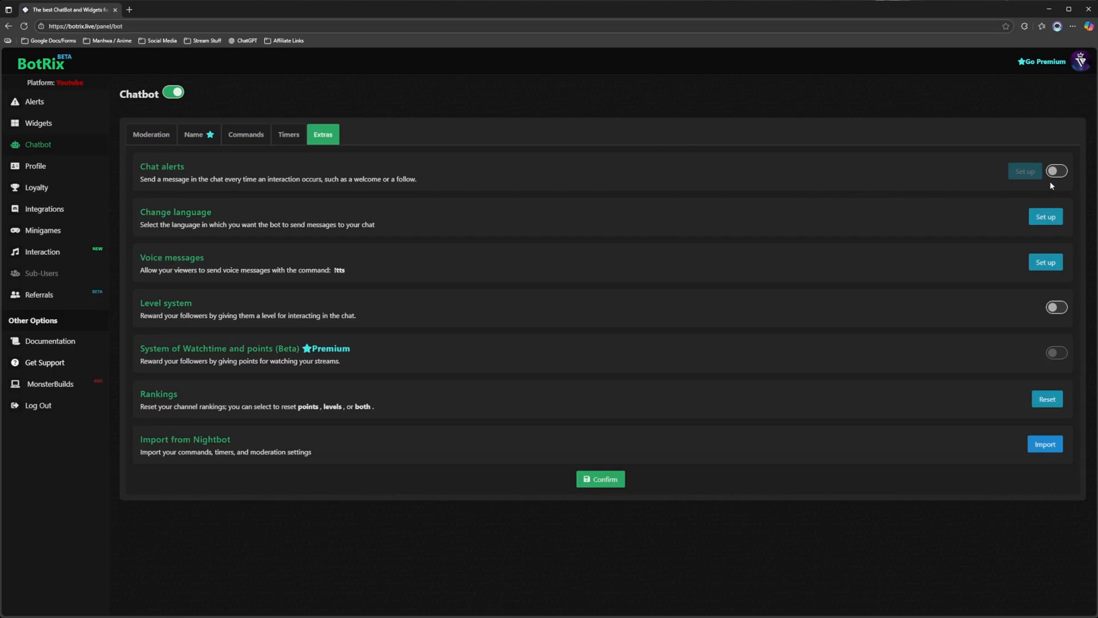
{"action": "left_click", "coordinate": [1056, 171]}
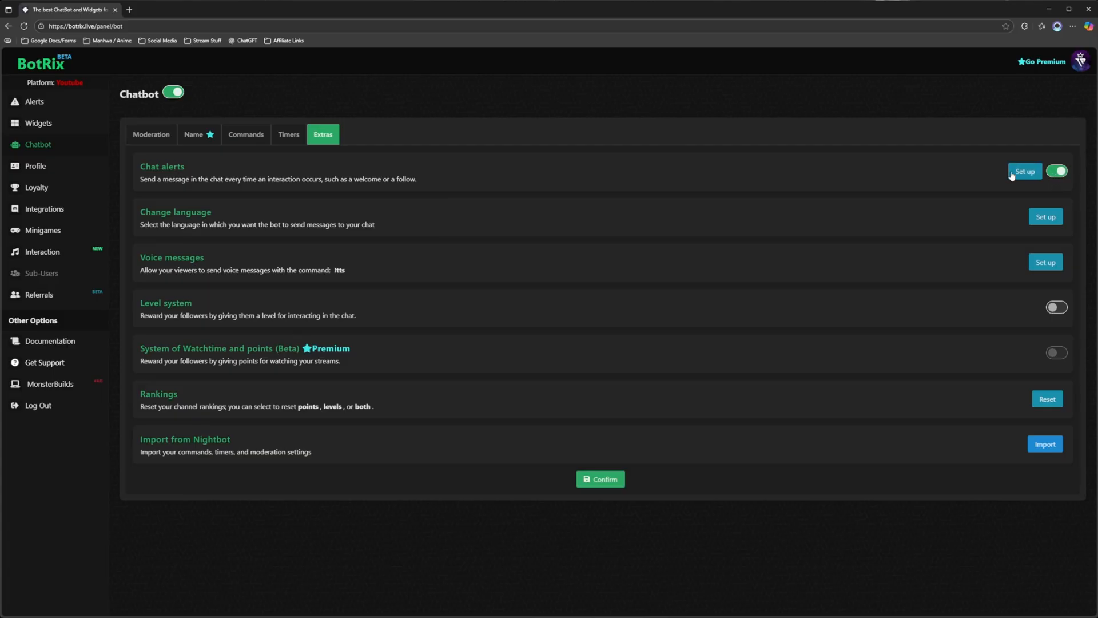
{"action": "left_click", "coordinate": [1024, 170]}
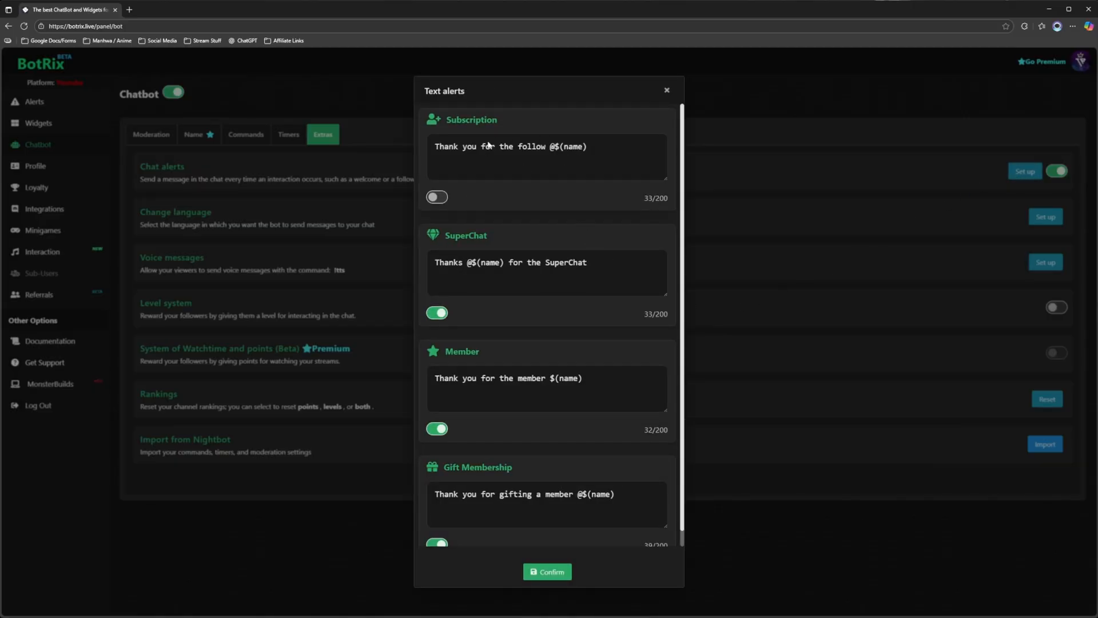
Step: Enable the thank-you message for new followers and save the chat alert settings, confirming with Yes
{"action": "left_click", "coordinate": [436, 197]}
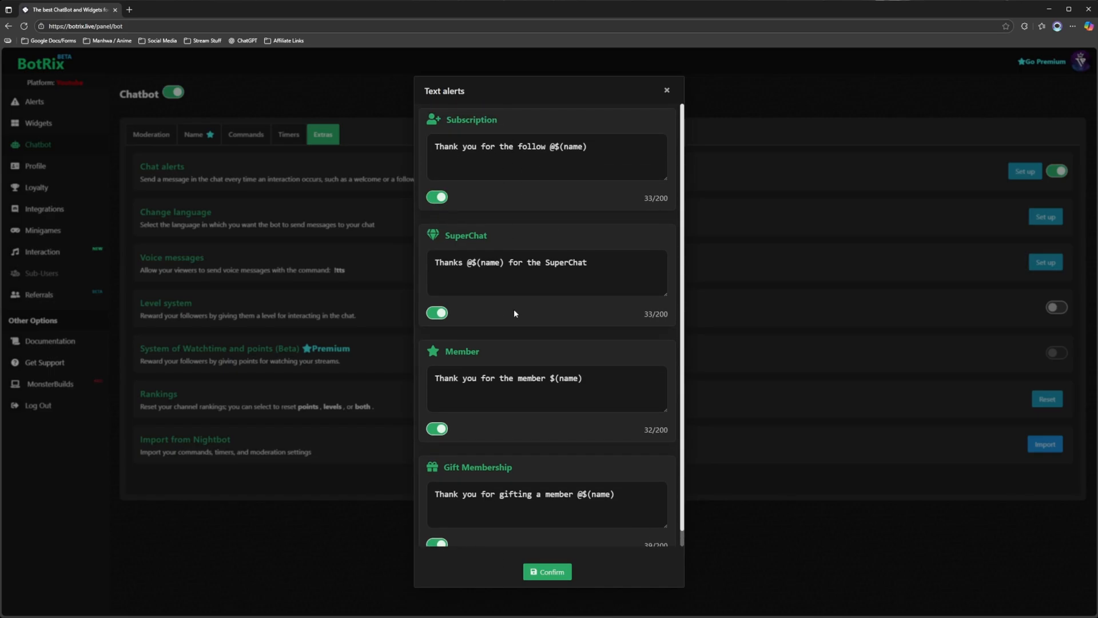
{"action": "mouse_move", "coordinate": [522, 328]}
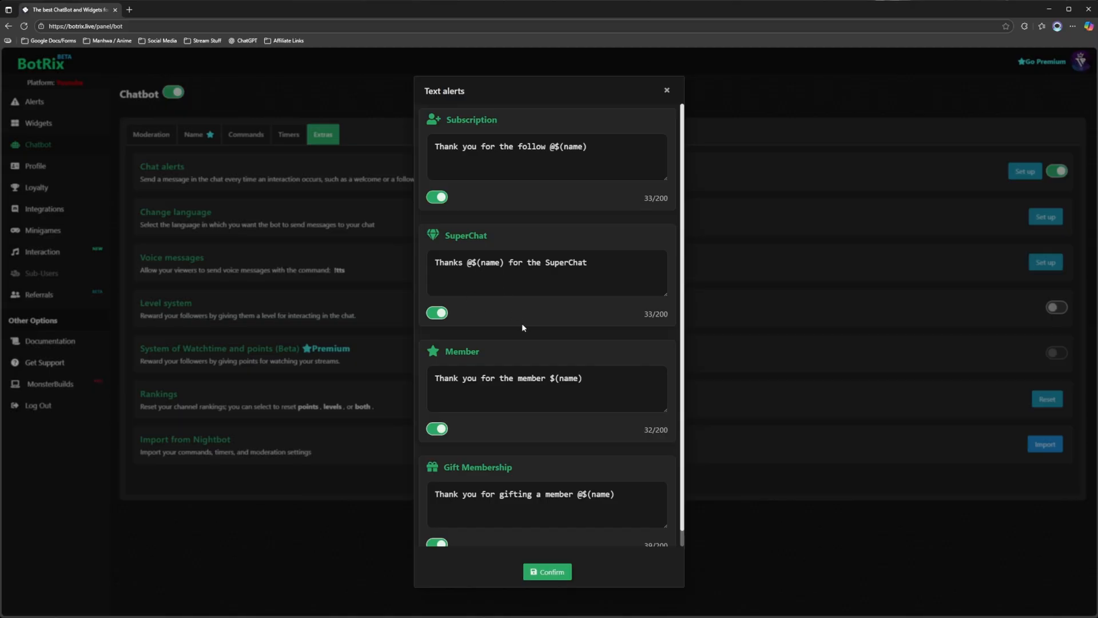
{"action": "scroll", "scroll_direction": "down", "scroll_amount": 3}
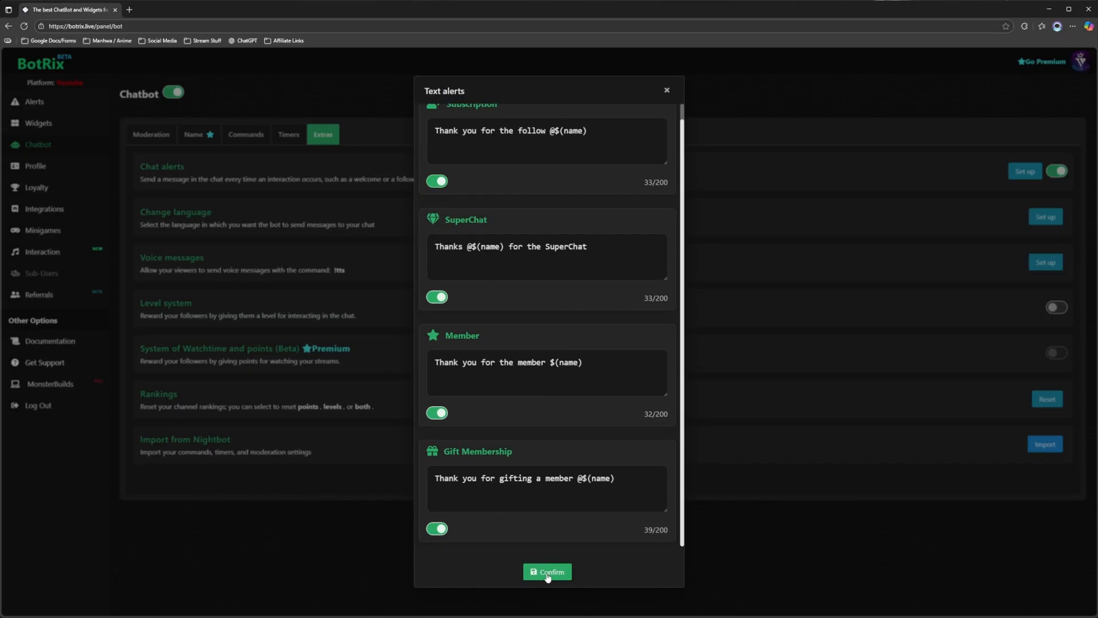
{"action": "left_click", "coordinate": [546, 572]}
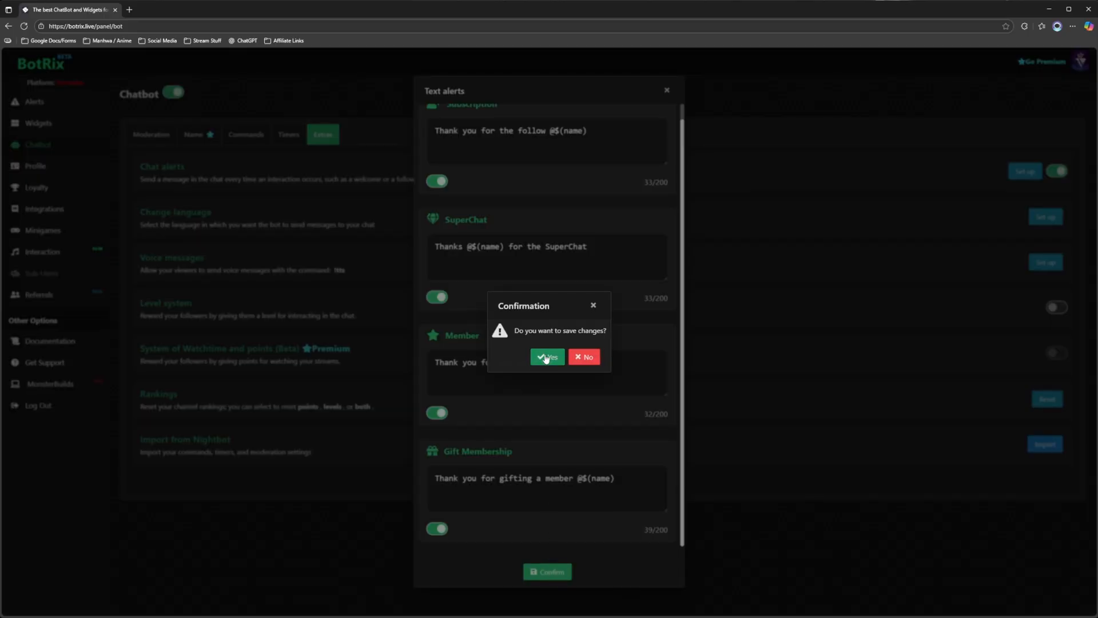
{"action": "left_click", "coordinate": [547, 357]}
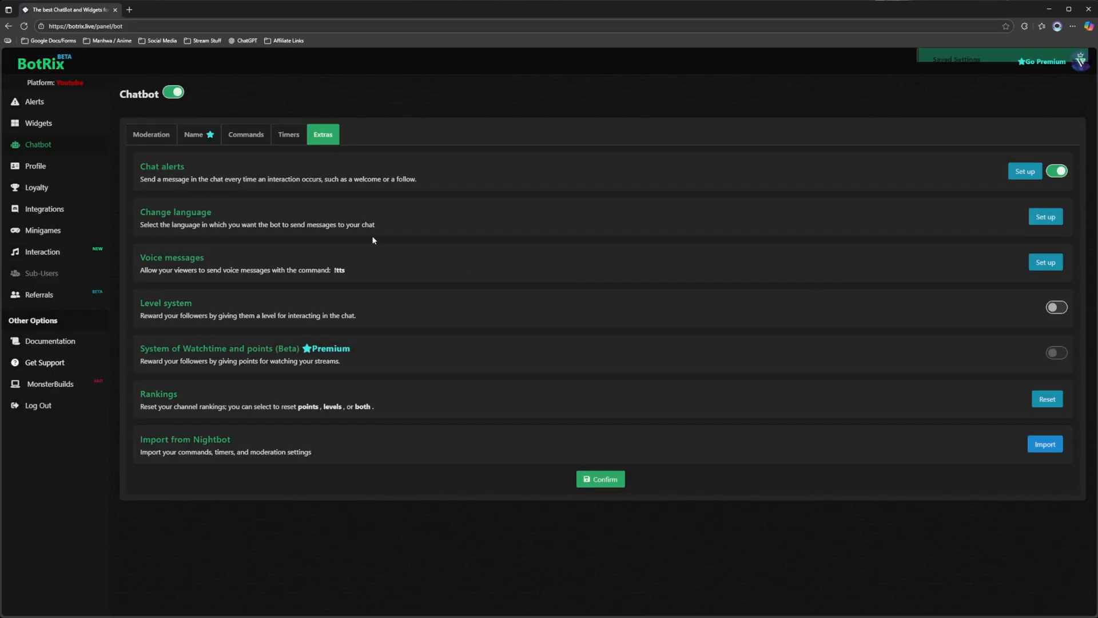
Step: In Widgets > Chat Overlay, enable YouTube as the overlay platform and leave animation options unchanged
{"action": "left_click", "coordinate": [39, 123]}
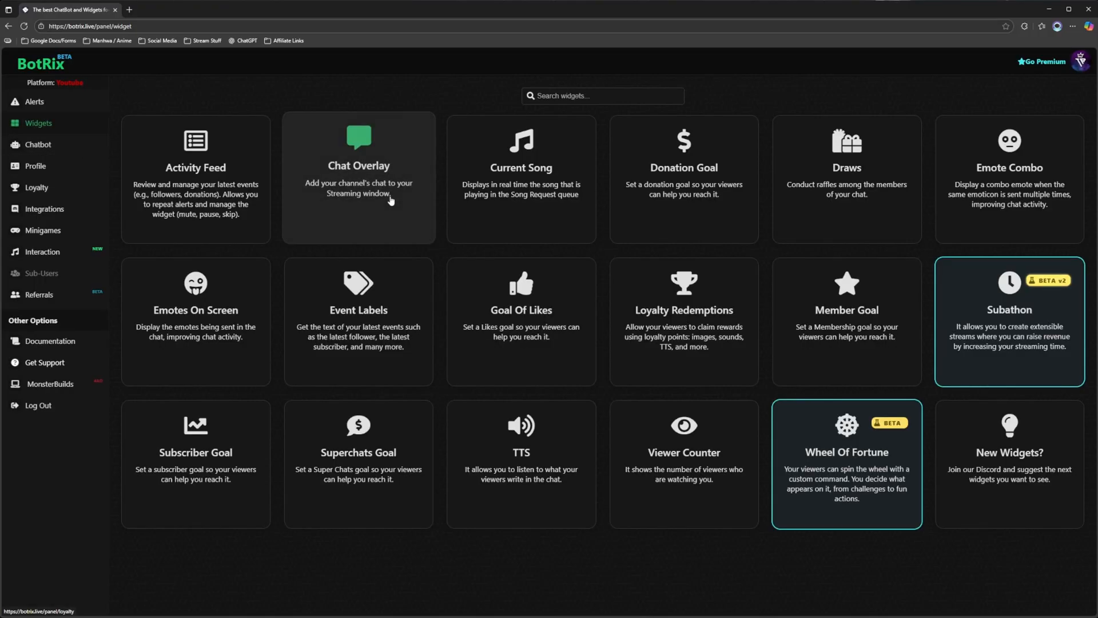
{"action": "left_click", "coordinate": [358, 178]}
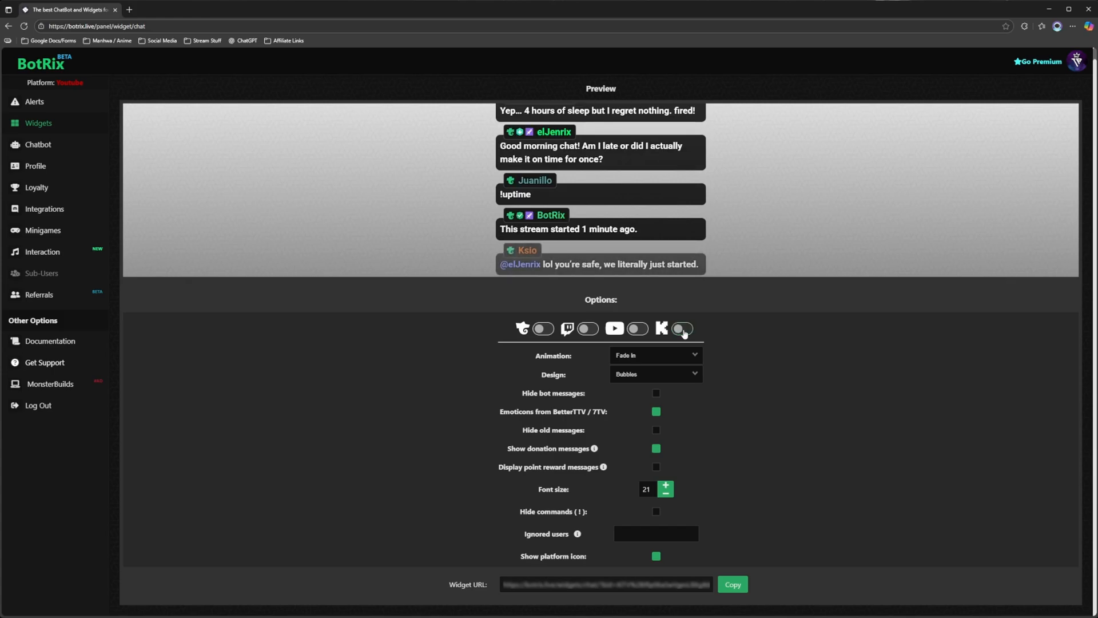
{"action": "left_click", "coordinate": [638, 328]}
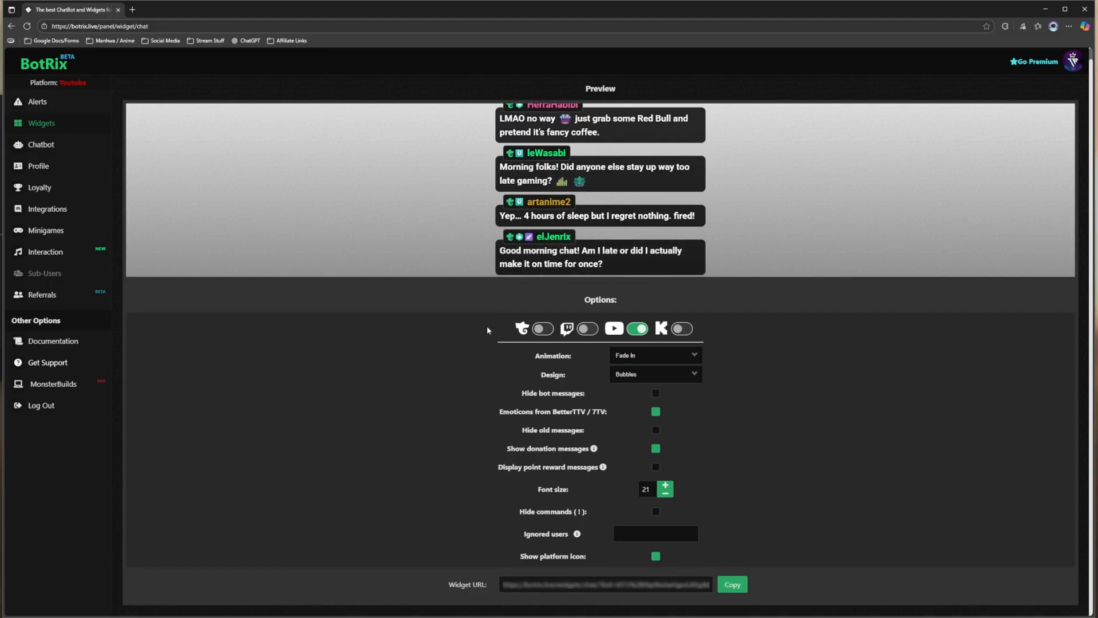
{"action": "left_click", "coordinate": [653, 355]}
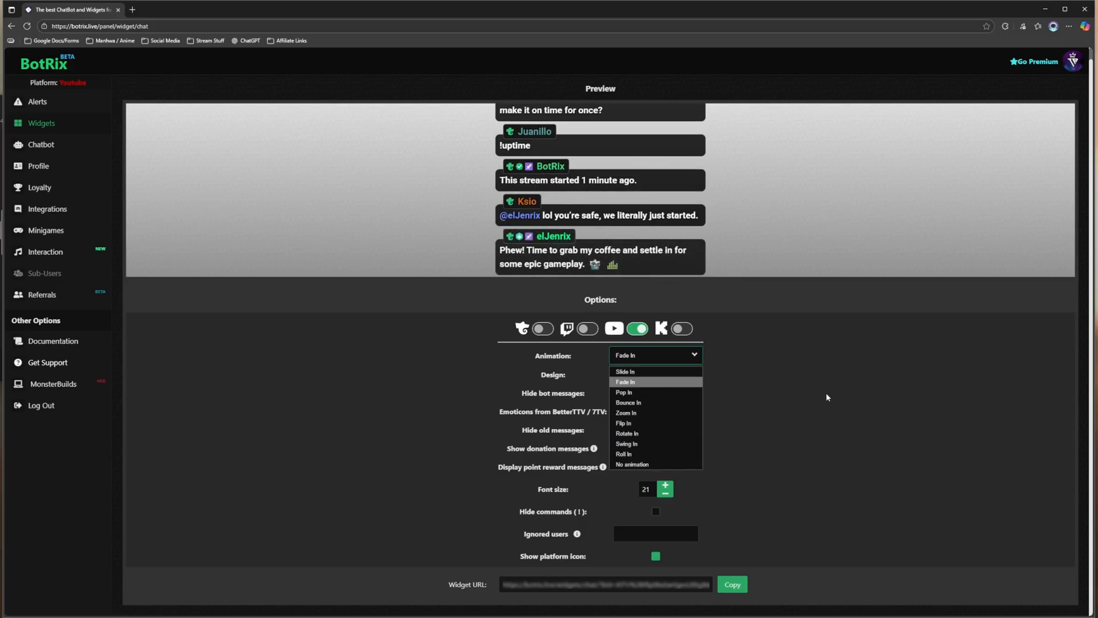
{"action": "left_click", "coordinate": [654, 373]}
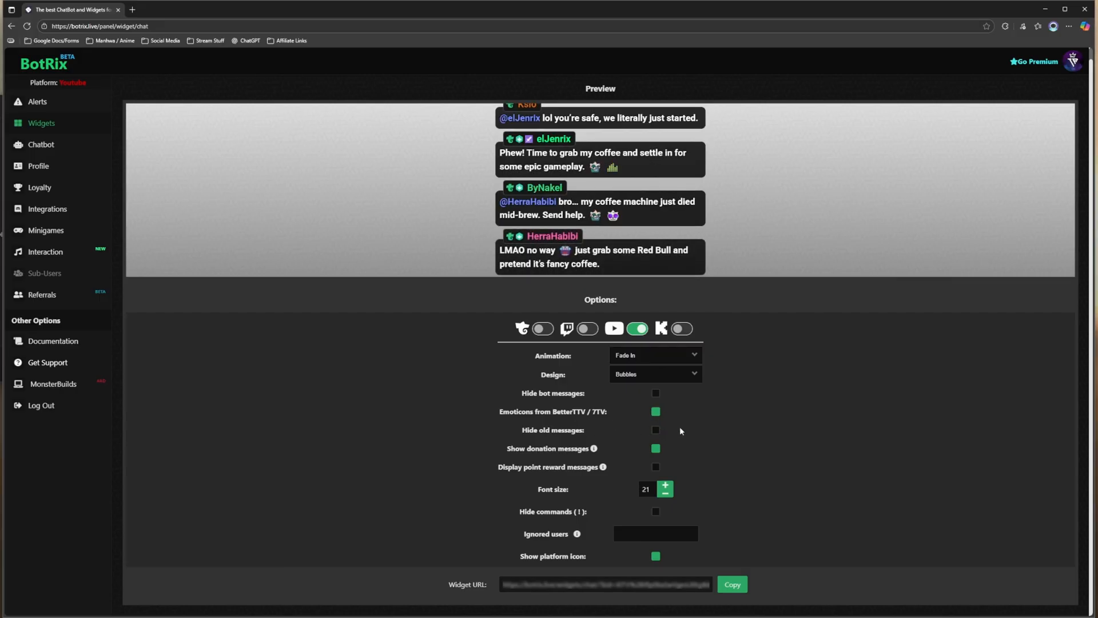
Step: Set the overlay to hide old chat messages after a delay and adjust the seconds slider
{"action": "left_click", "coordinate": [656, 429]}
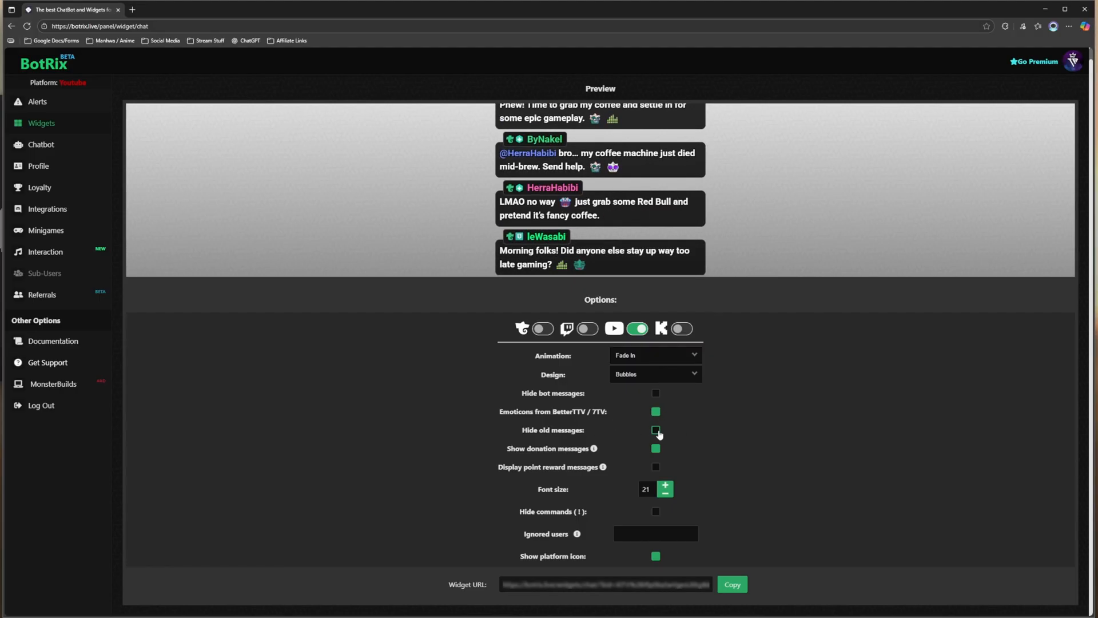
{"action": "left_click", "coordinate": [654, 430]}
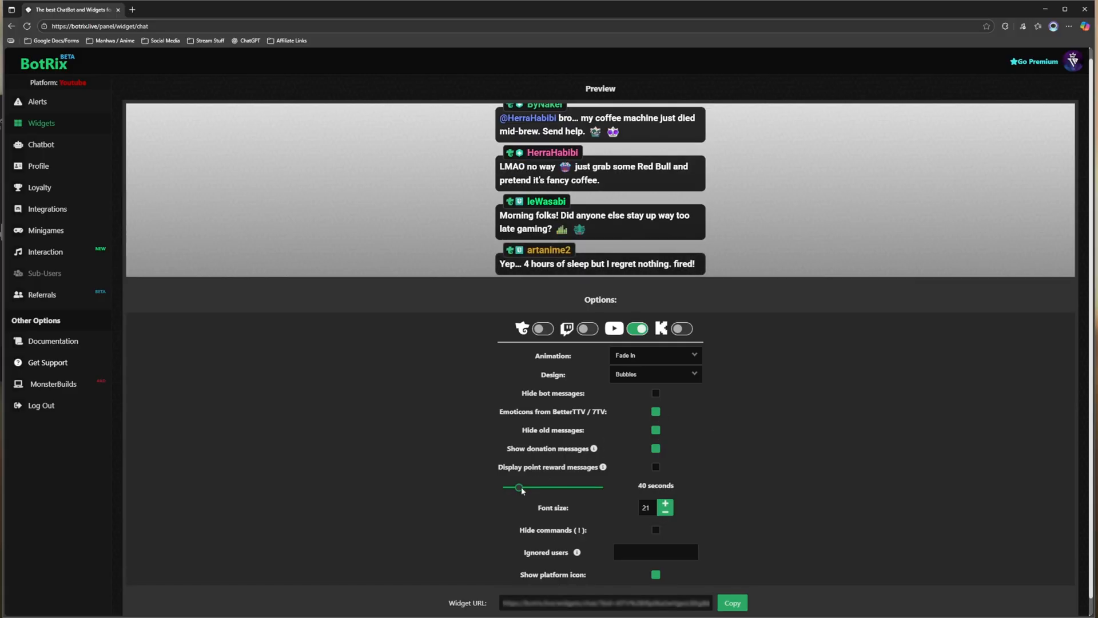
{"action": "left_click_drag", "start_coordinate": [520, 488], "coordinate": [529, 487]}
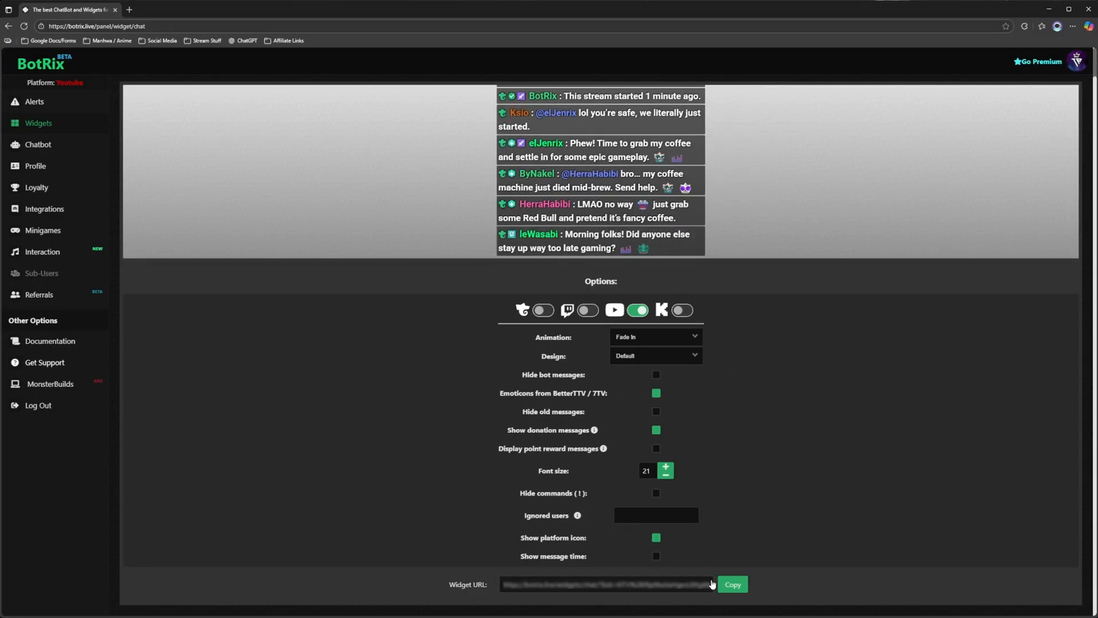
Step: Copy the widget URL, then in OBS select Traditional Gameplay and bring up the add-source list
{"action": "left_click", "coordinate": [731, 584]}
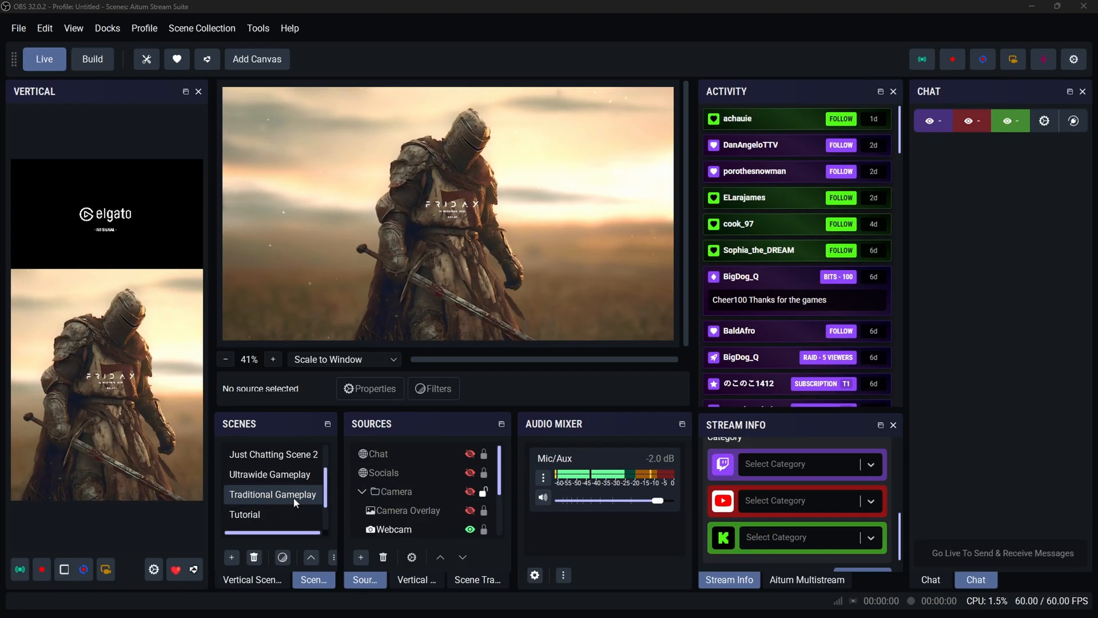
{"action": "left_click", "coordinate": [272, 494]}
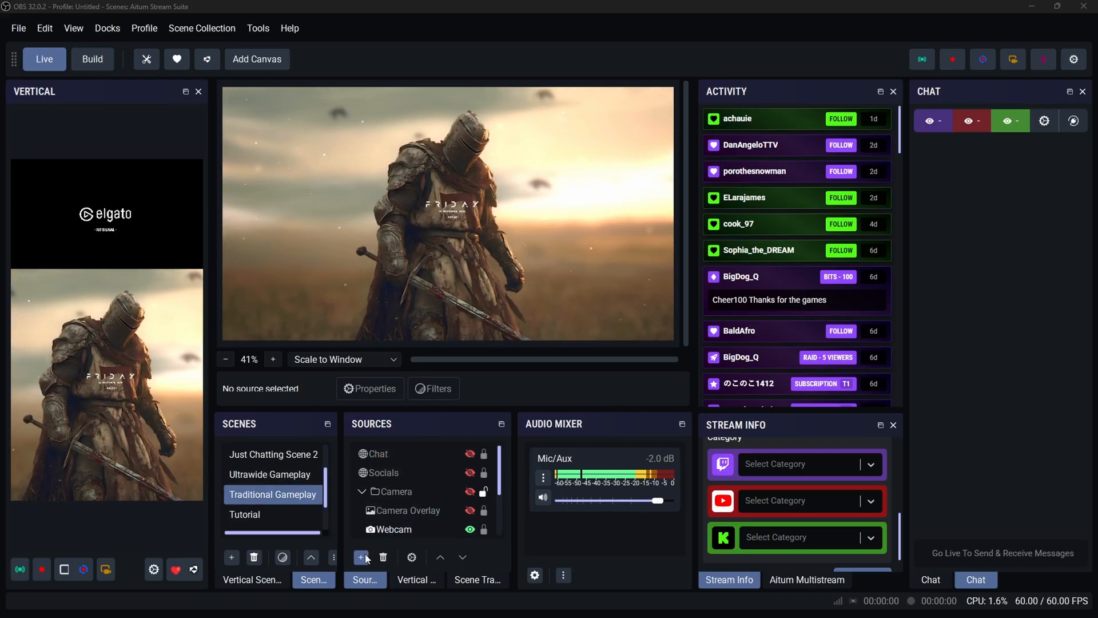
{"action": "left_click", "coordinate": [362, 557]}
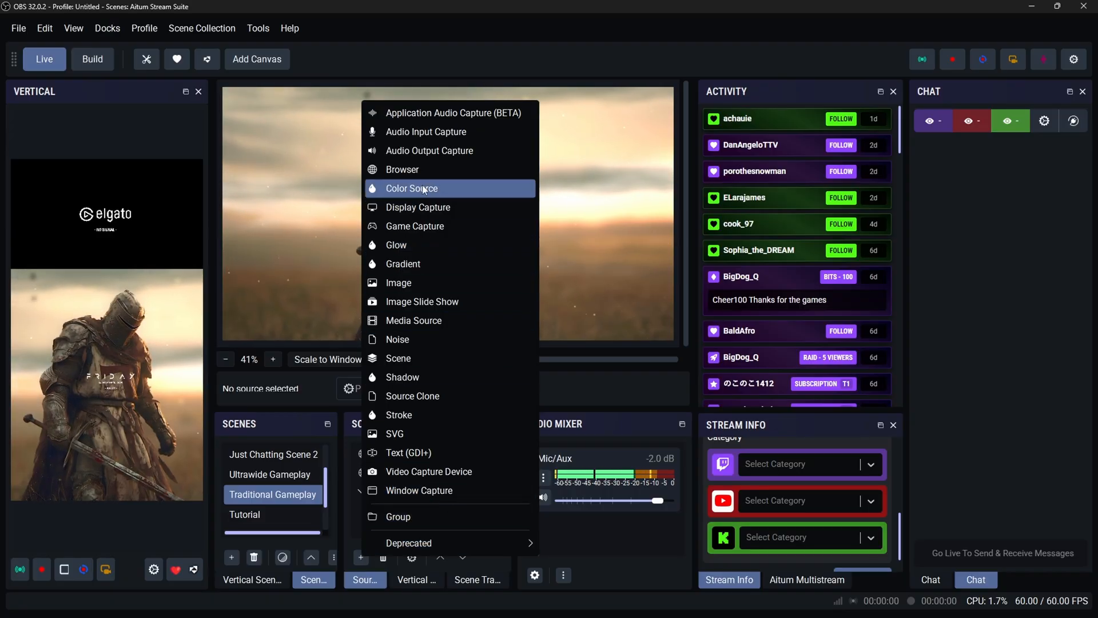
Step: Create a Browser source named 'Chat' and set it to 1920 by 1080
{"action": "left_click", "coordinate": [402, 169]}
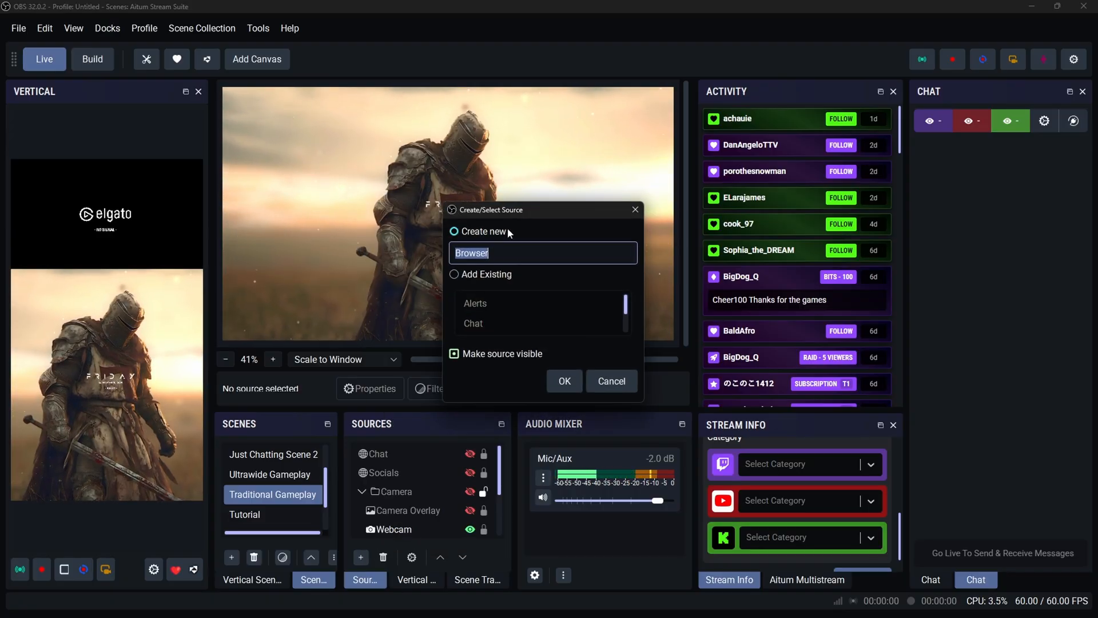
{"action": "type", "text": "Chat overlay"}
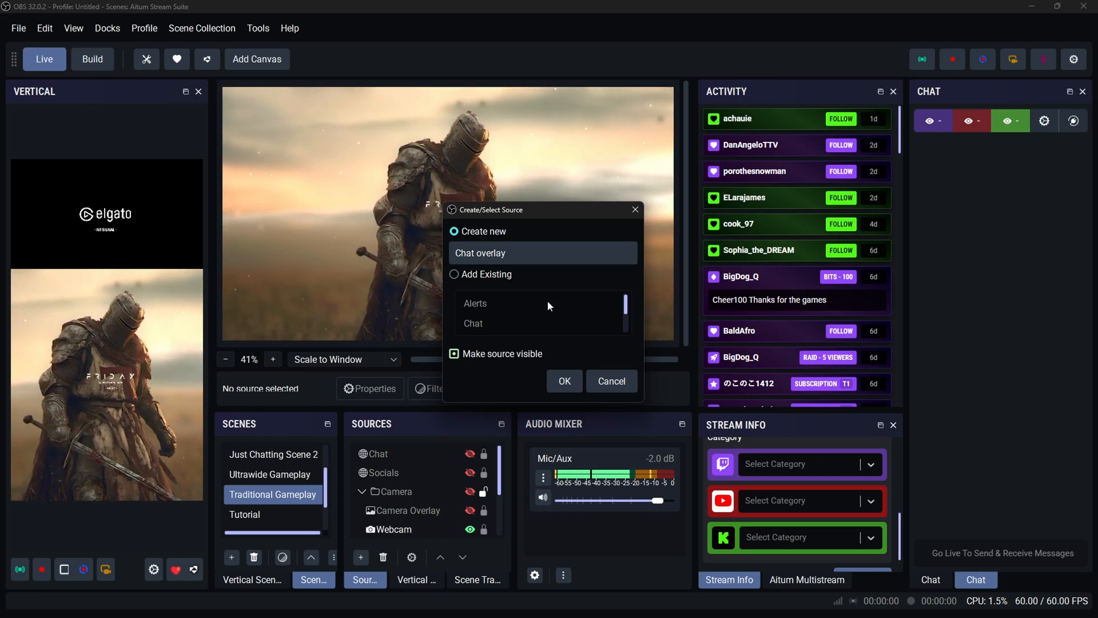
{"action": "left_click", "coordinate": [564, 380]}
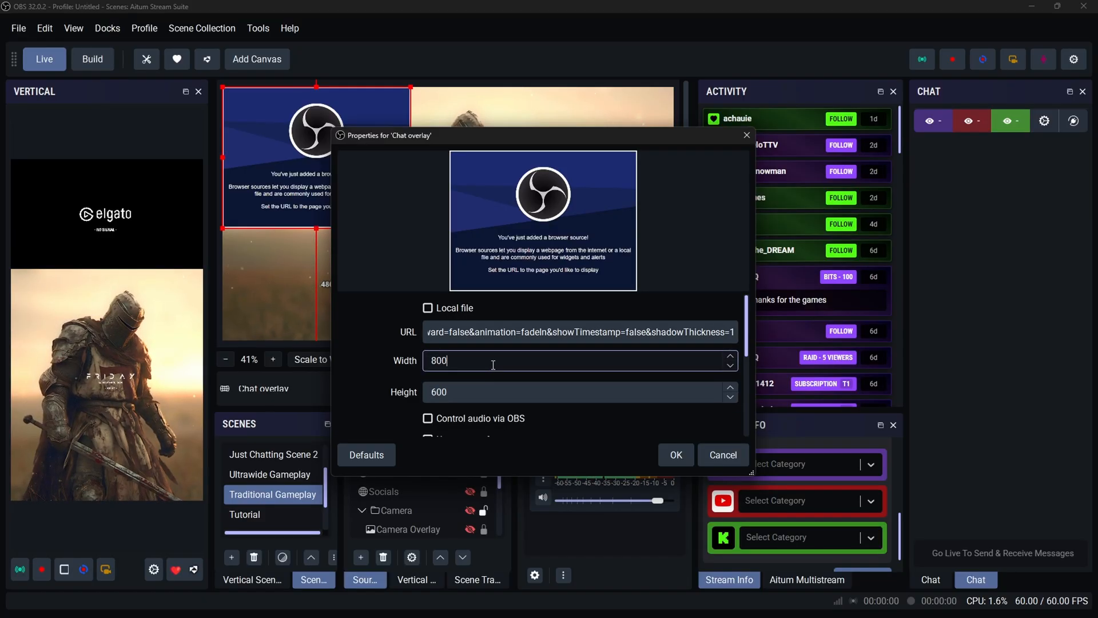
{"action": "type", "text": "1920"}
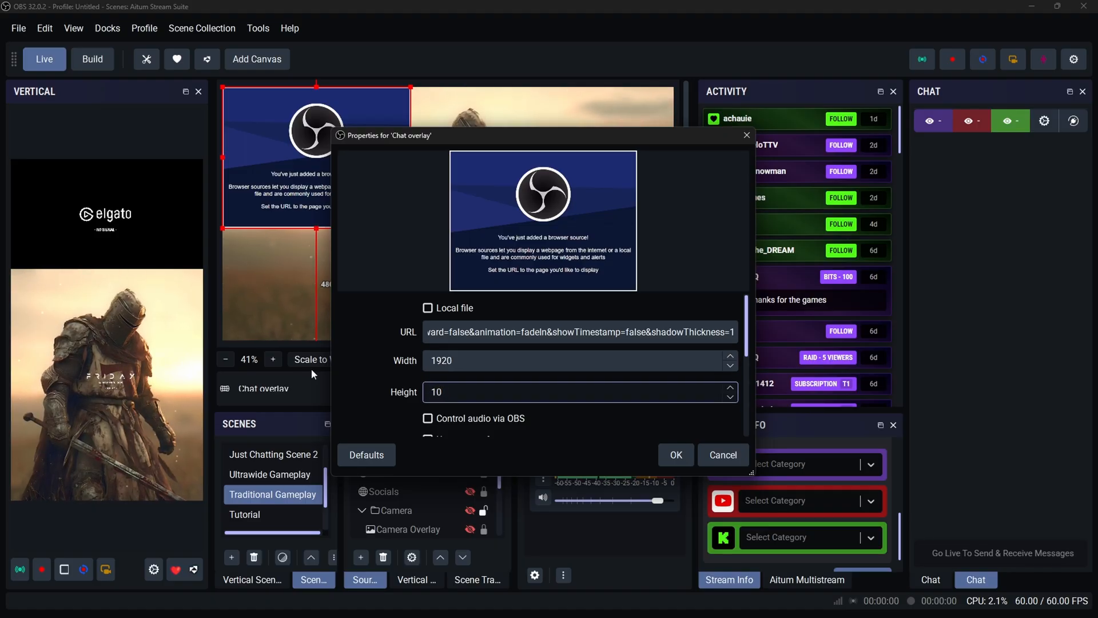
{"action": "type", "text": "1080"}
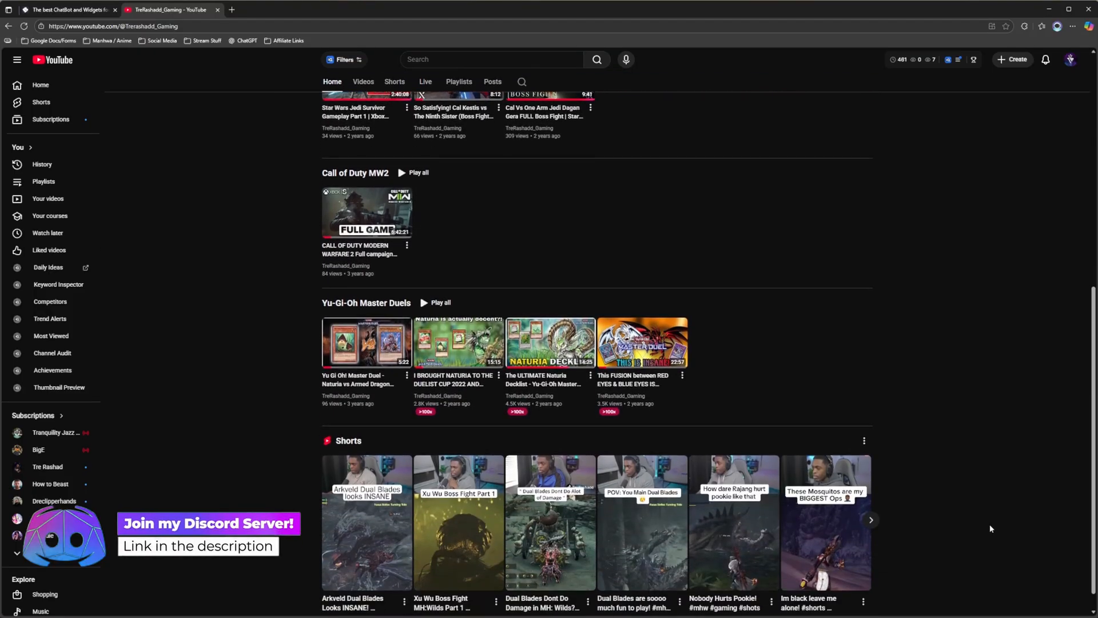
Step: Go to YouTube Studio and reach Settings > Community moderation > User management
{"action": "scroll", "scroll_direction": "down", "scroll_amount": 3}
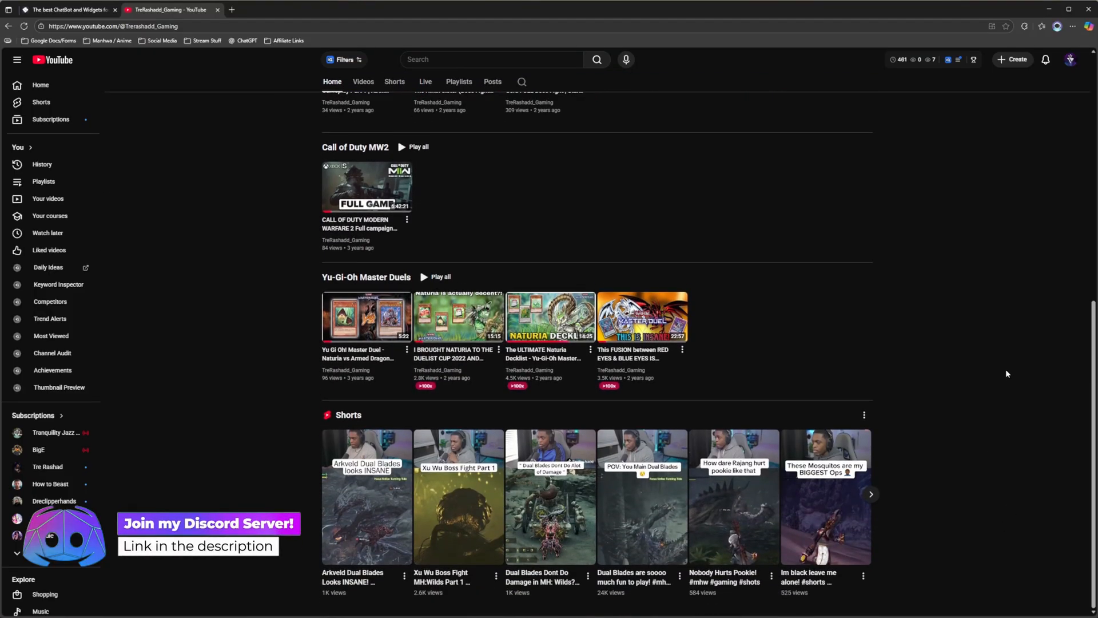
{"action": "left_click", "coordinate": [1071, 59]}
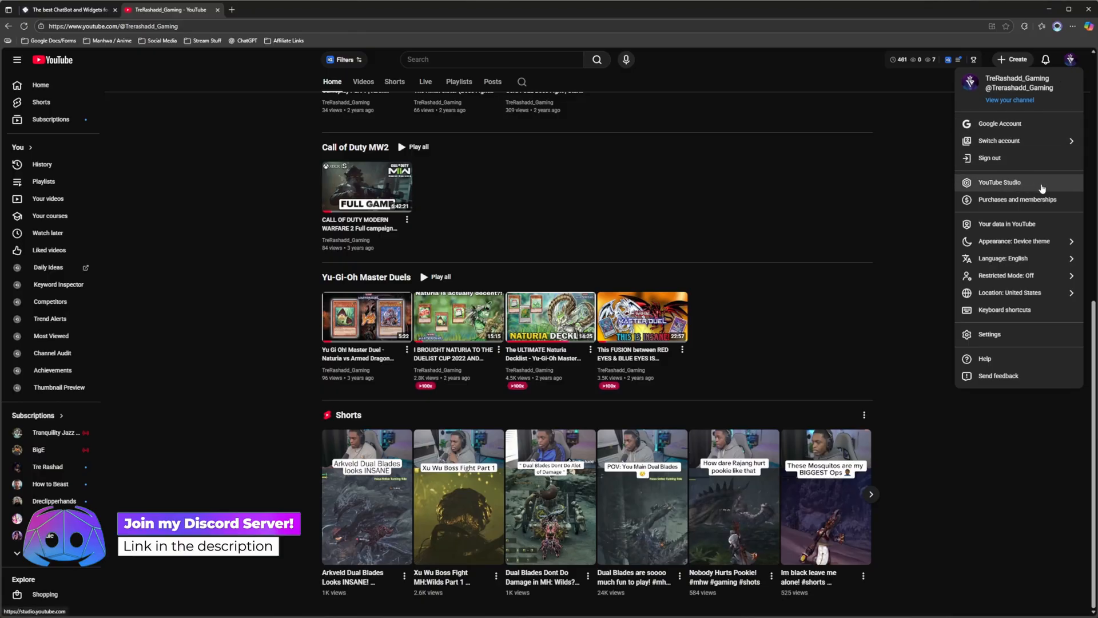
{"action": "left_click", "coordinate": [1000, 182]}
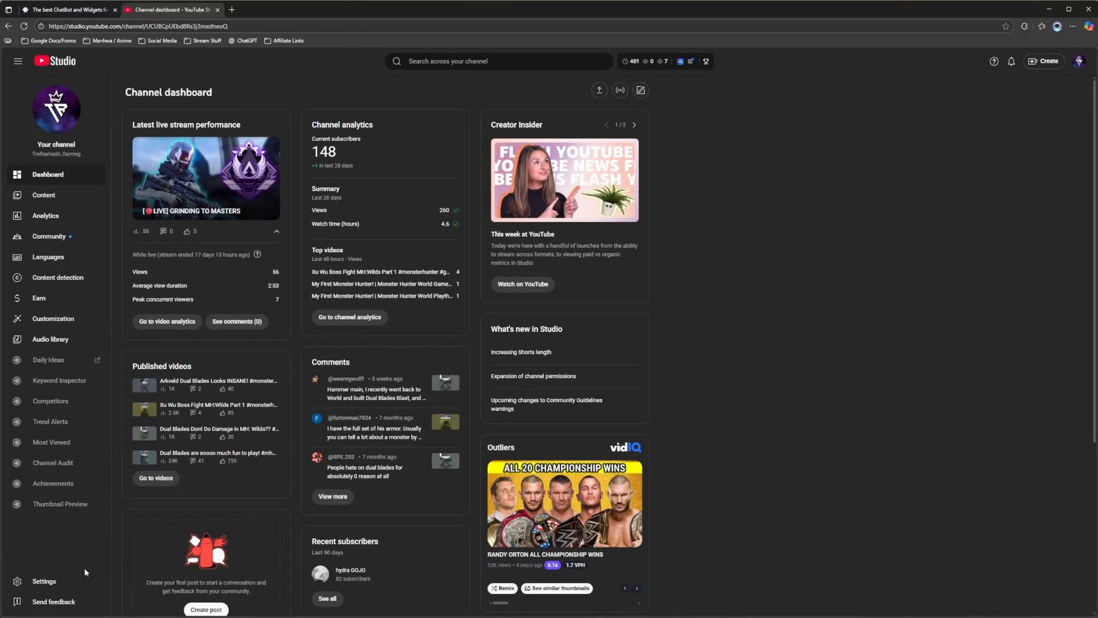
{"action": "left_click", "coordinate": [43, 581]}
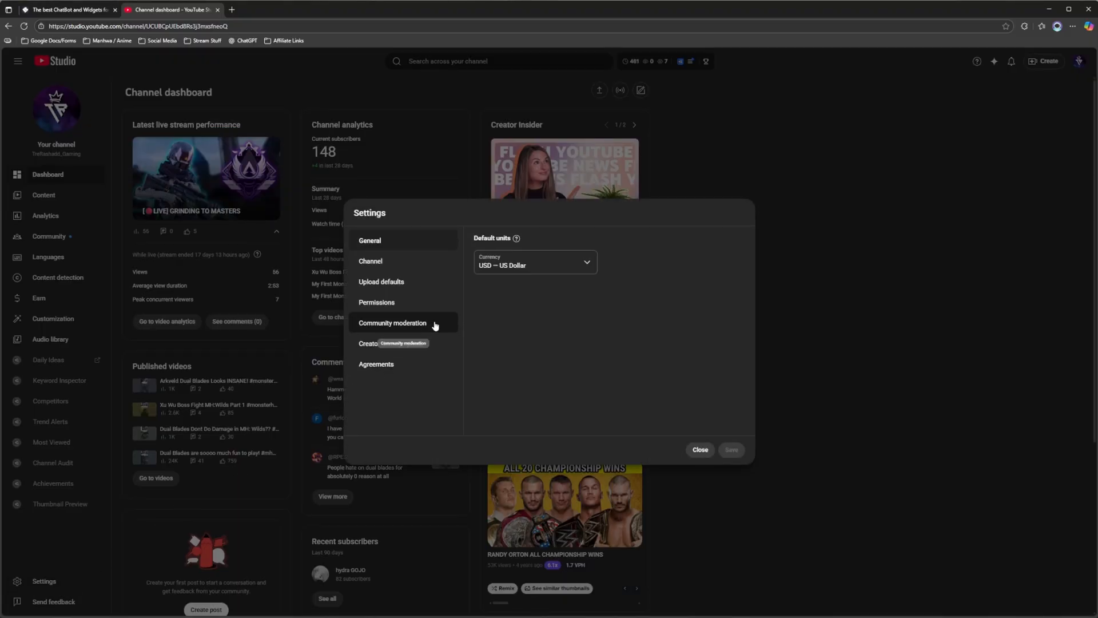
{"action": "left_click", "coordinate": [392, 323]}
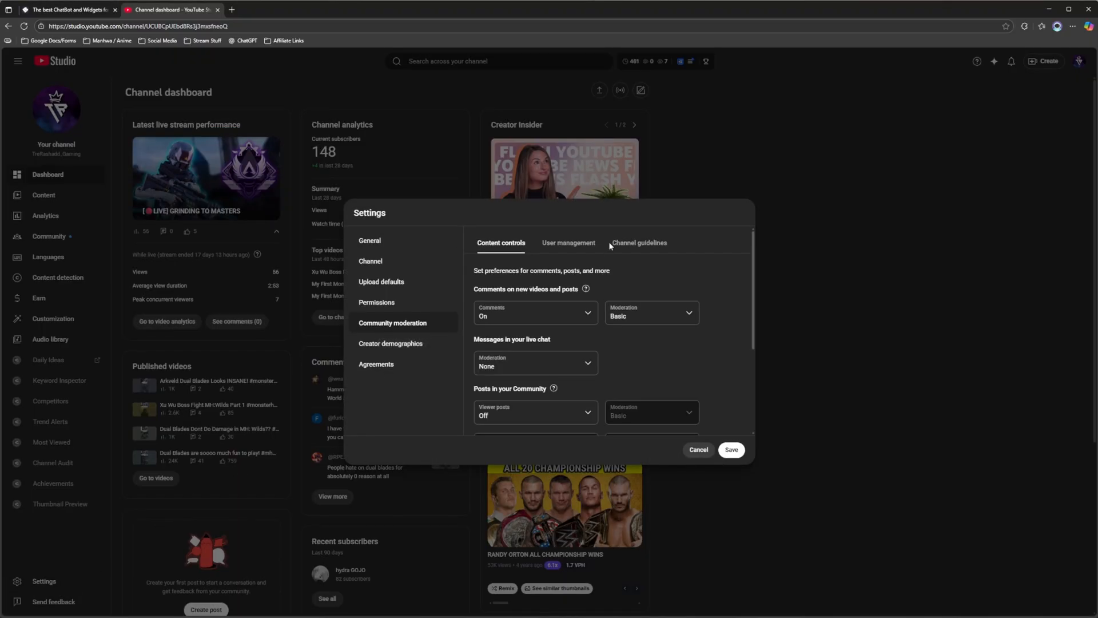
{"action": "left_click", "coordinate": [569, 243]}
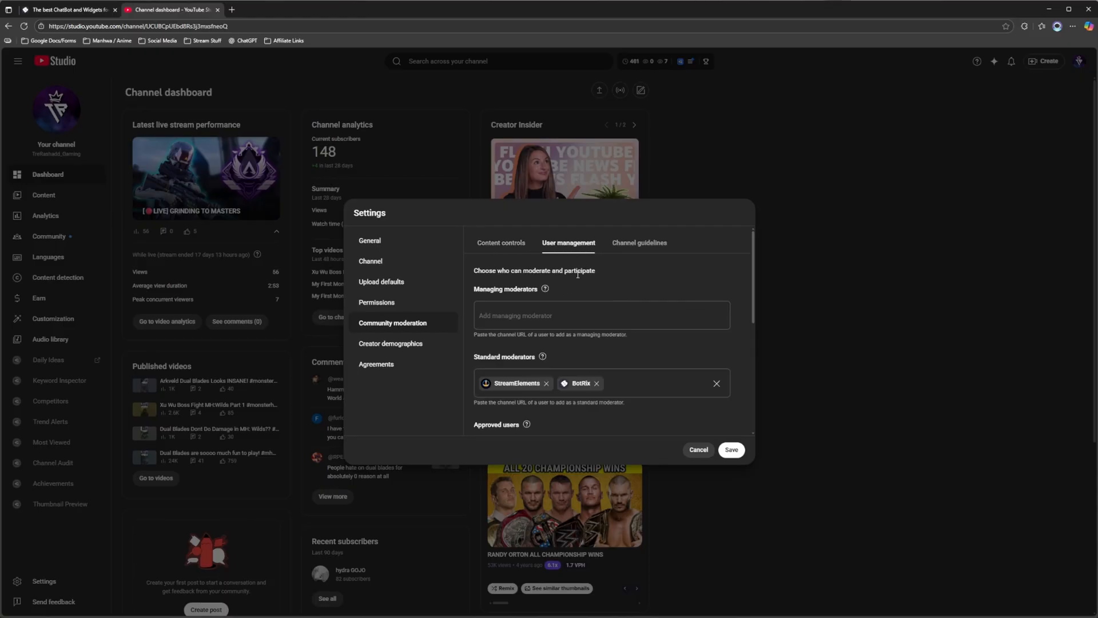
{"action": "mouse_move", "coordinate": [661, 427]}
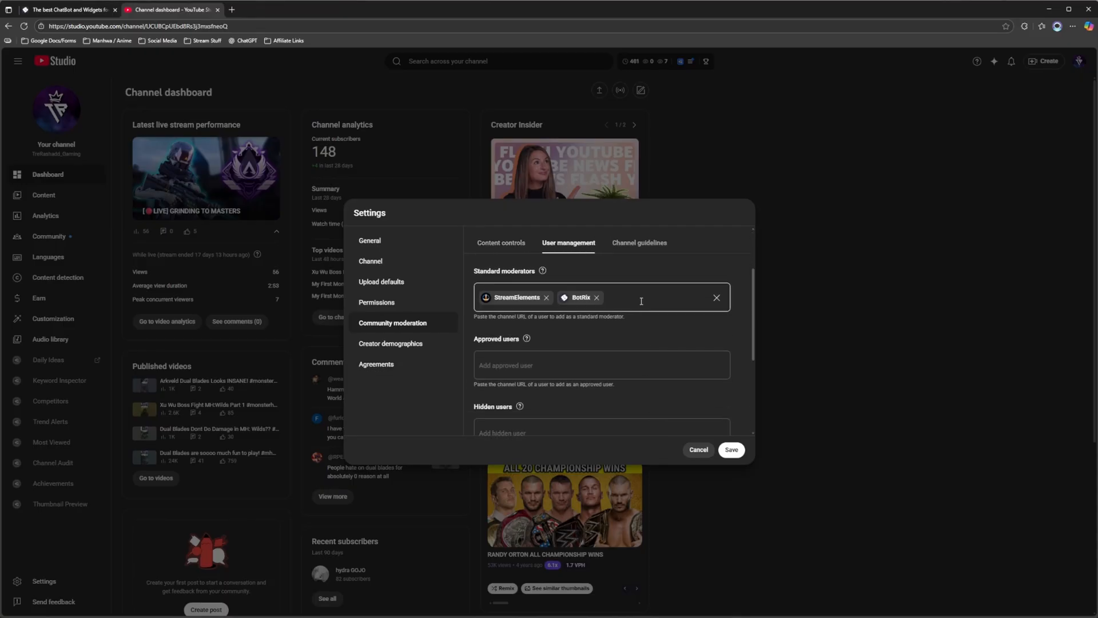
Step: Search 'Botrix' to confirm it is a standard moderator, then close the settings unchanged
{"action": "type", "text": "B"}
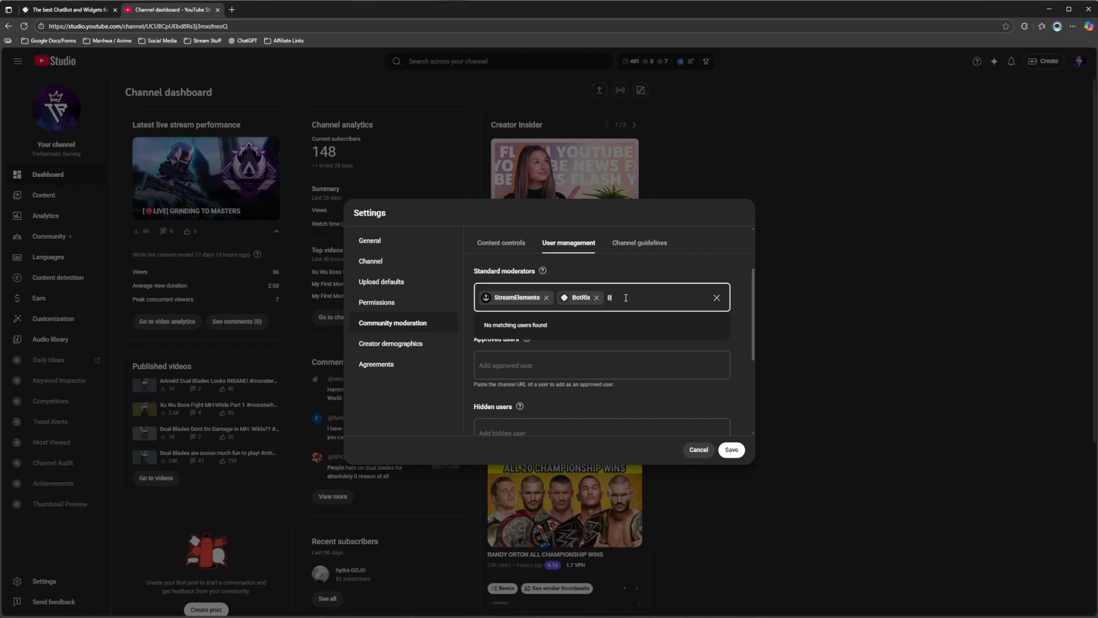
{"action": "type", "text": "otrix"}
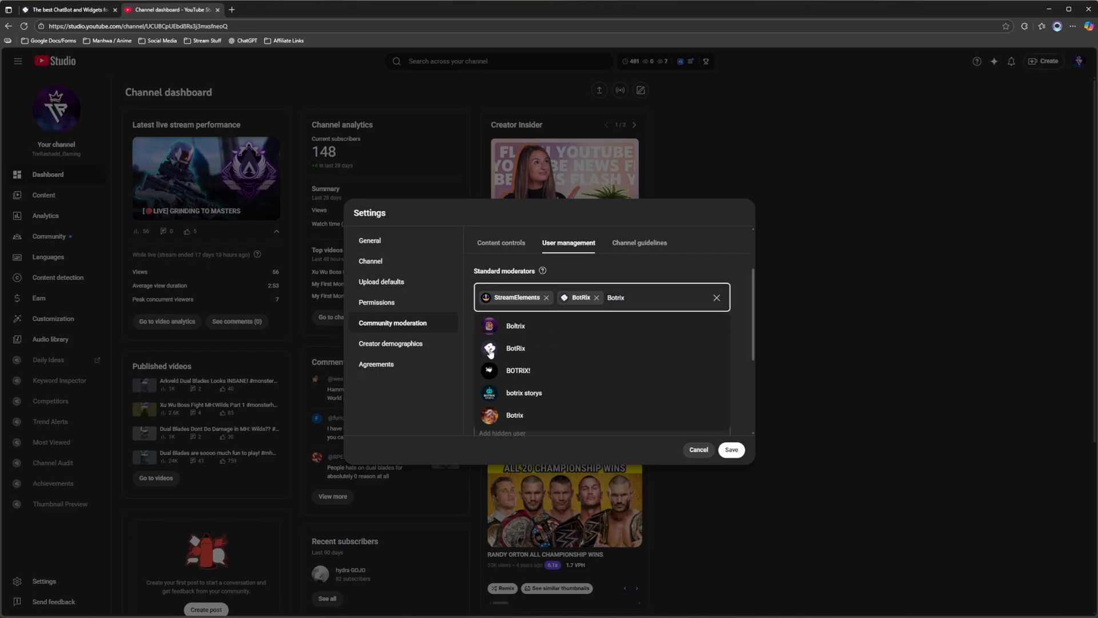
{"action": "mouse_move", "coordinate": [548, 354]}
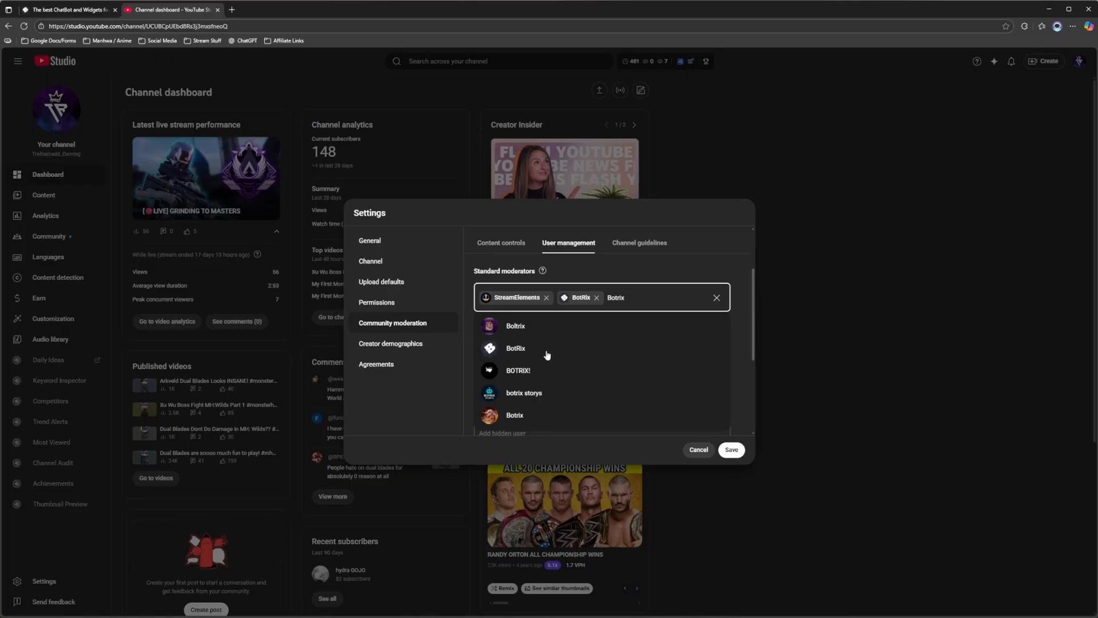
{"action": "mouse_move", "coordinate": [551, 354]}
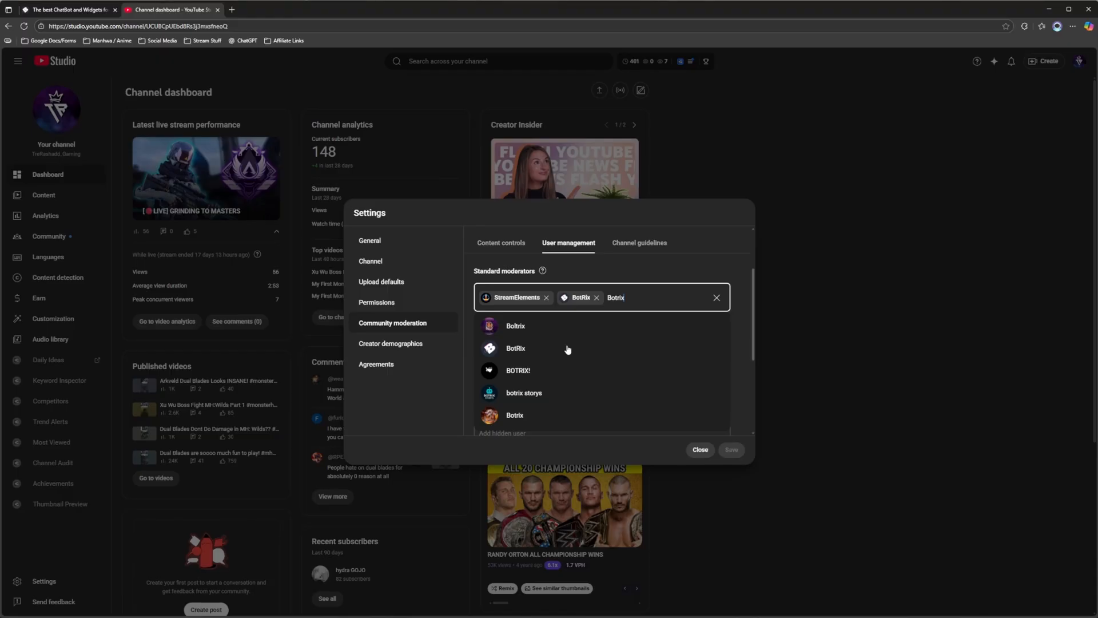
{"action": "left_click", "coordinate": [699, 449]}
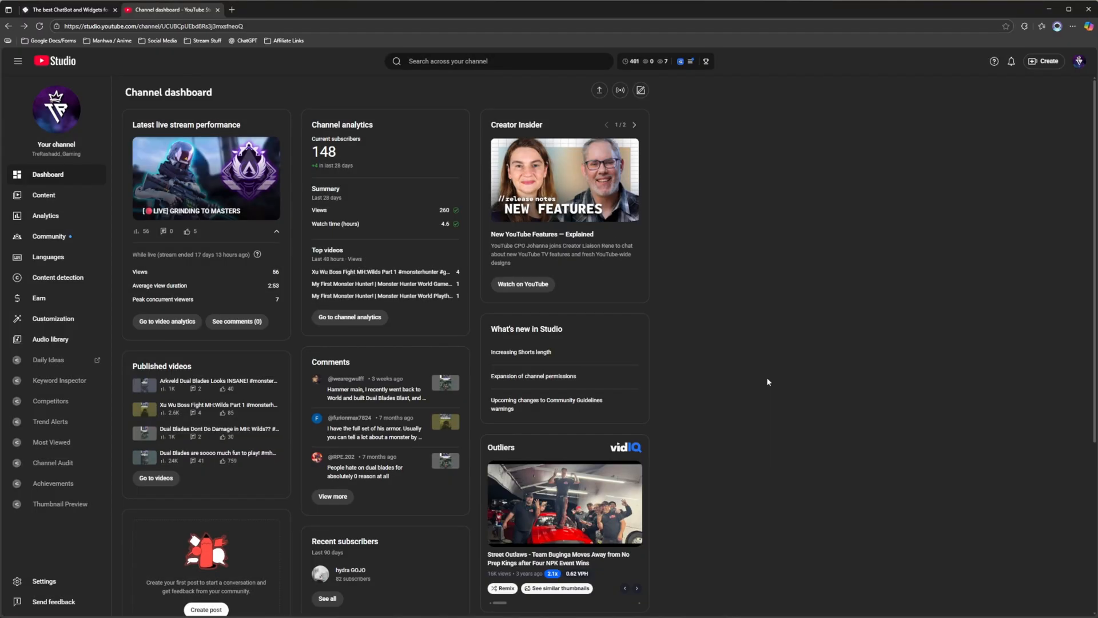
{"action": "mouse_move", "coordinate": [992, 139]}
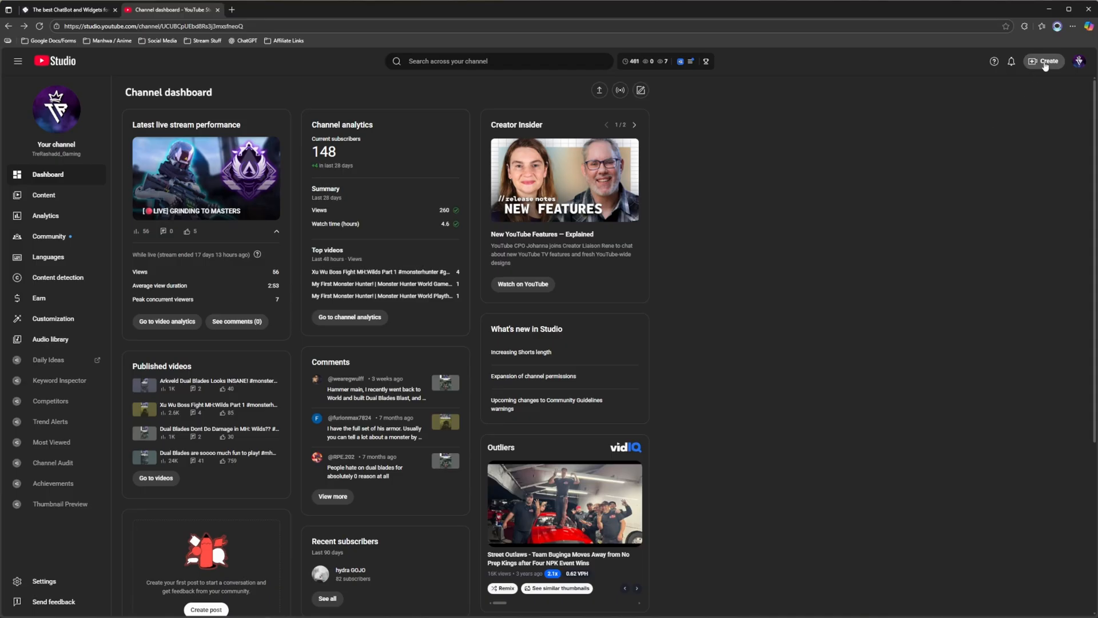
Step: Start a live stream from Create > Go live
{"action": "left_click", "coordinate": [1045, 60]}
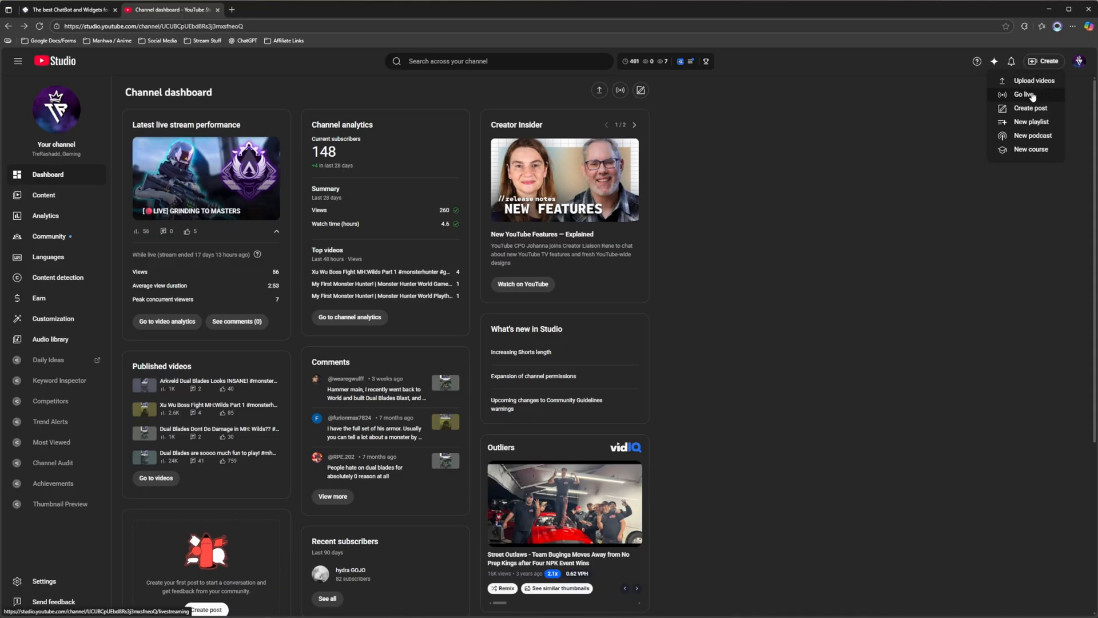
{"action": "left_click", "coordinate": [1030, 94]}
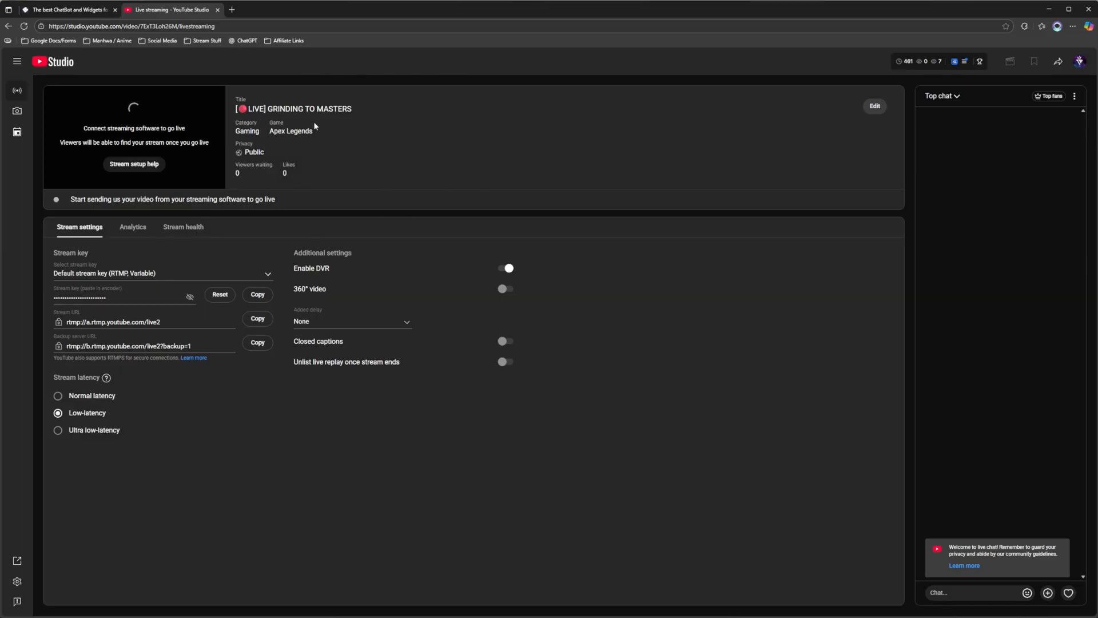
{"action": "mouse_move", "coordinate": [330, 135]}
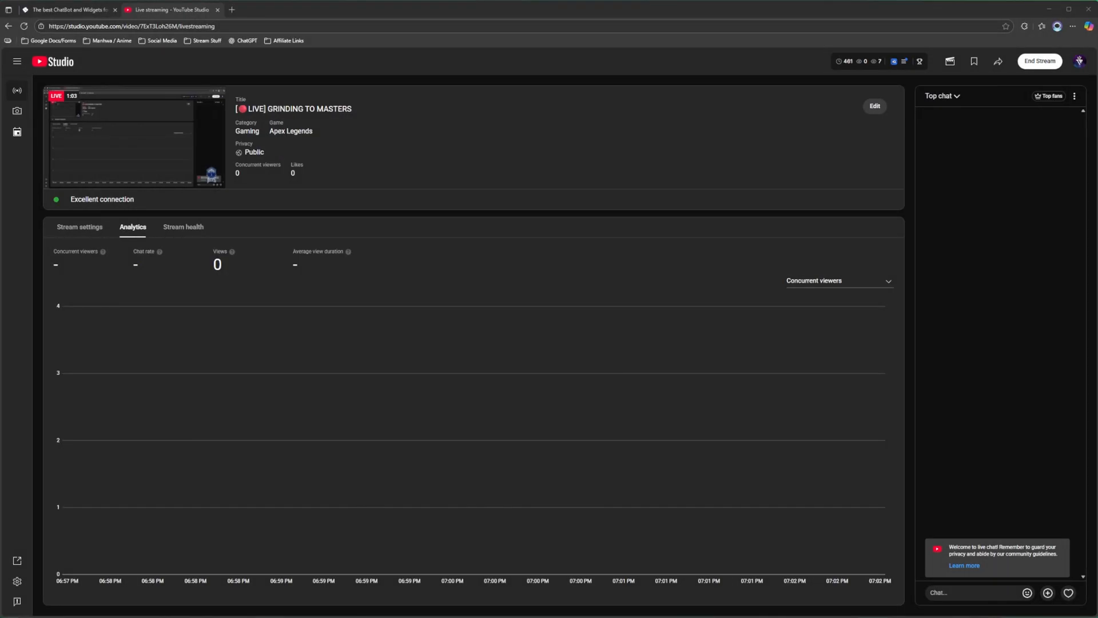
{"action": "mouse_move", "coordinate": [979, 516]}
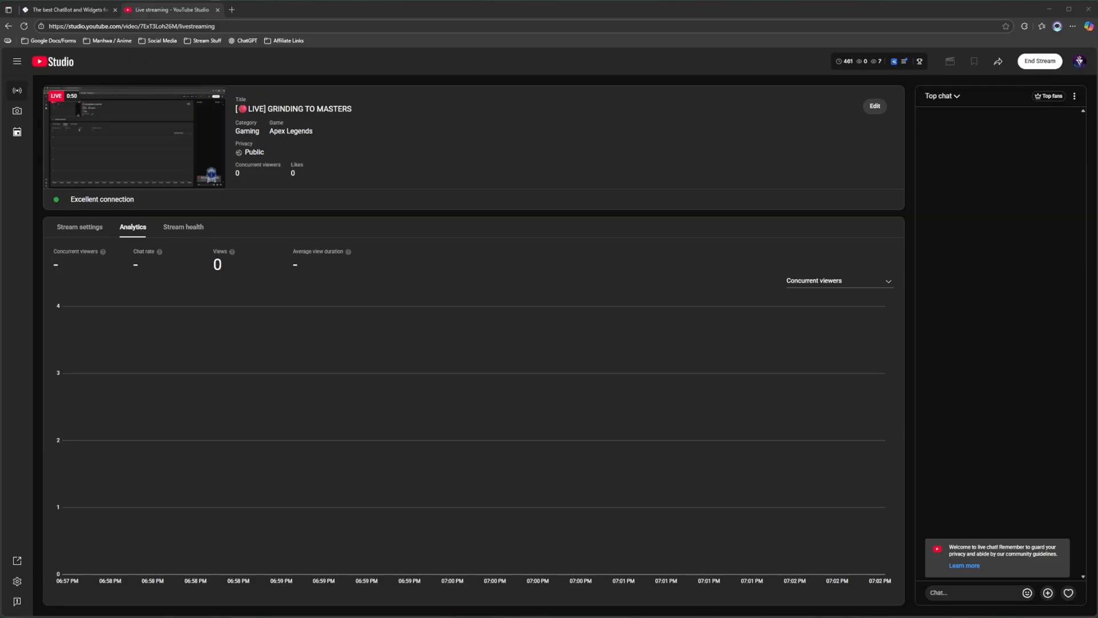
Step: Restart the BotRix chatbot by toggling it off and on, then return to the live stream to see its join message
{"action": "left_click", "coordinate": [66, 9]}
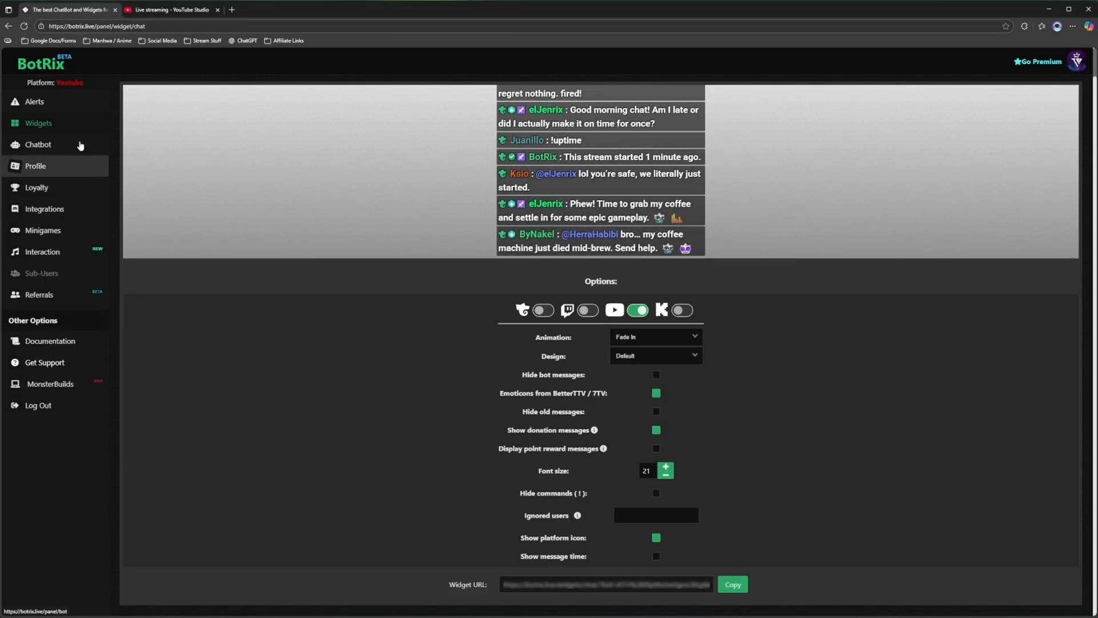
{"action": "left_click", "coordinate": [38, 144]}
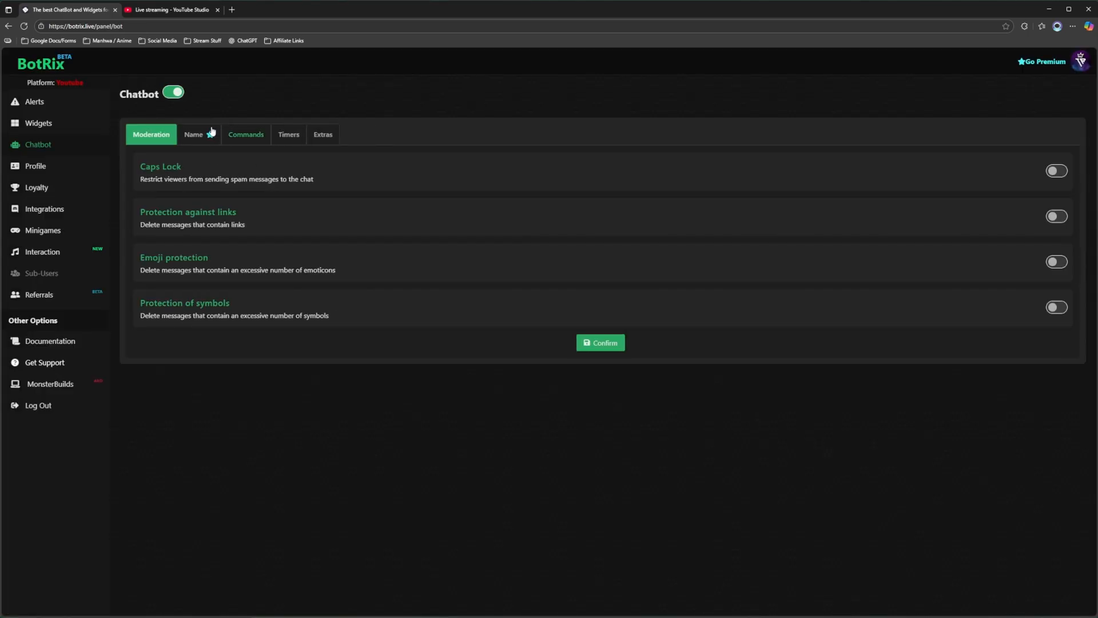
{"action": "left_click", "coordinate": [173, 92]}
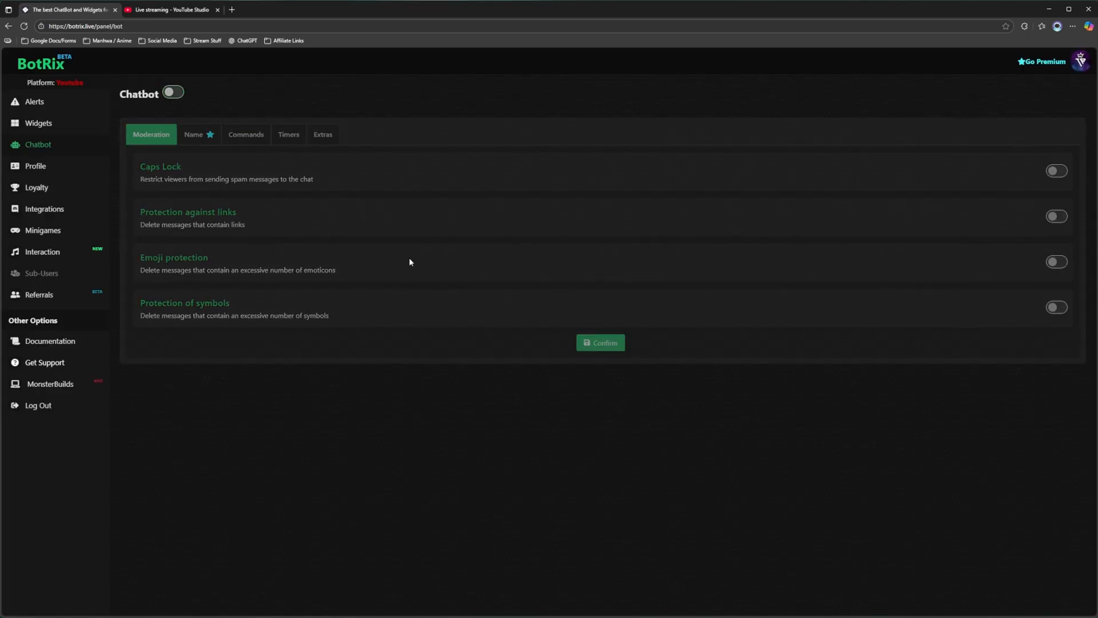
{"action": "left_click", "coordinate": [173, 92]}
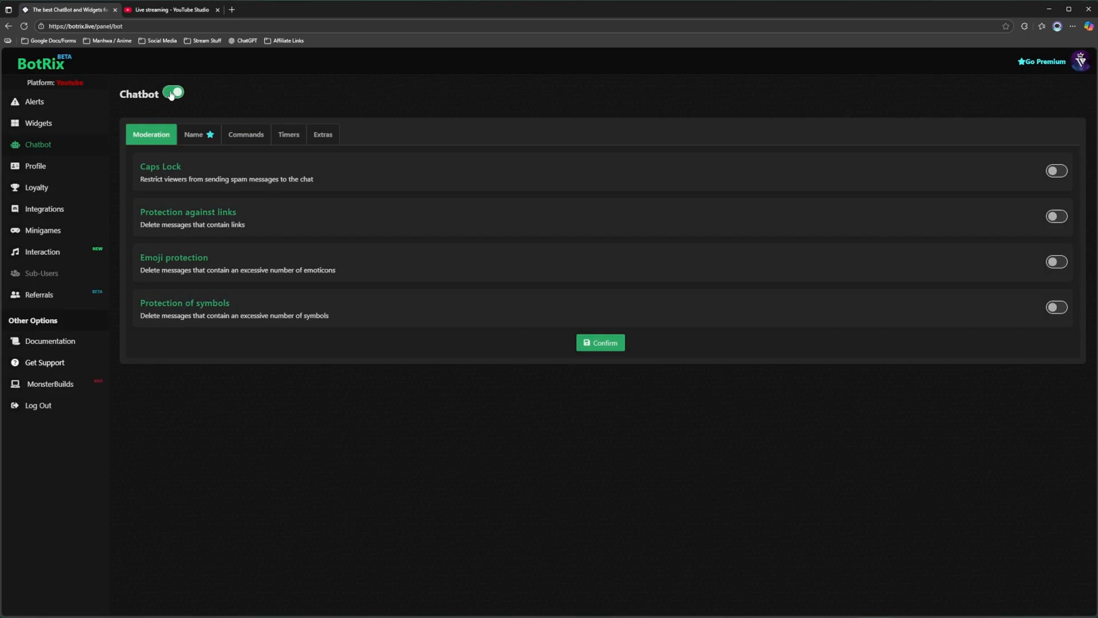
{"action": "left_click", "coordinate": [168, 10]}
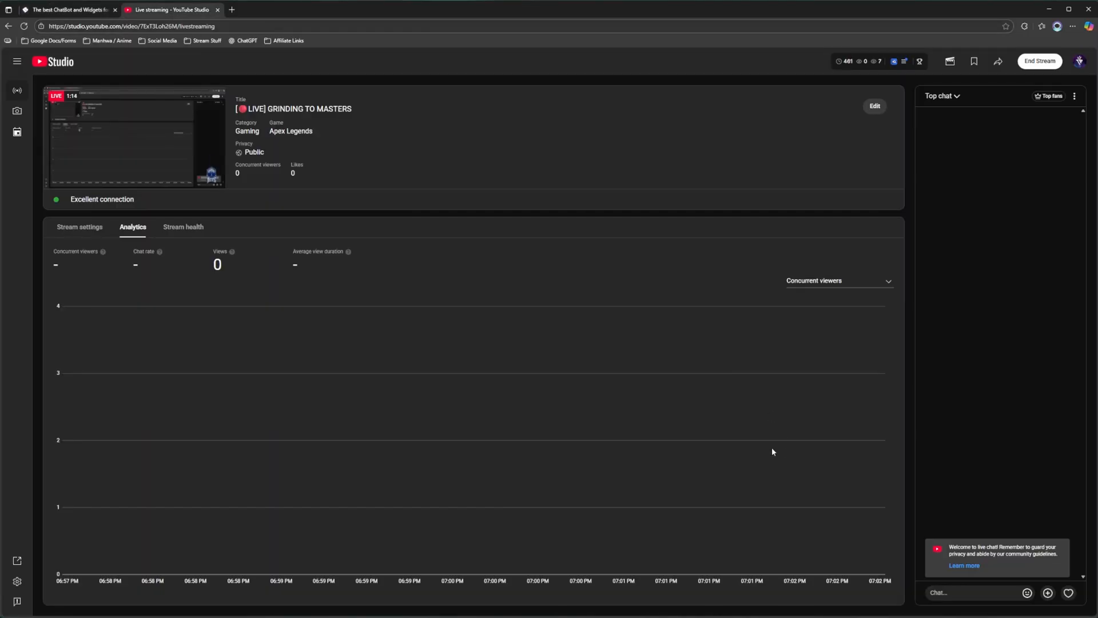
{"action": "mouse_move", "coordinate": [992, 476]}
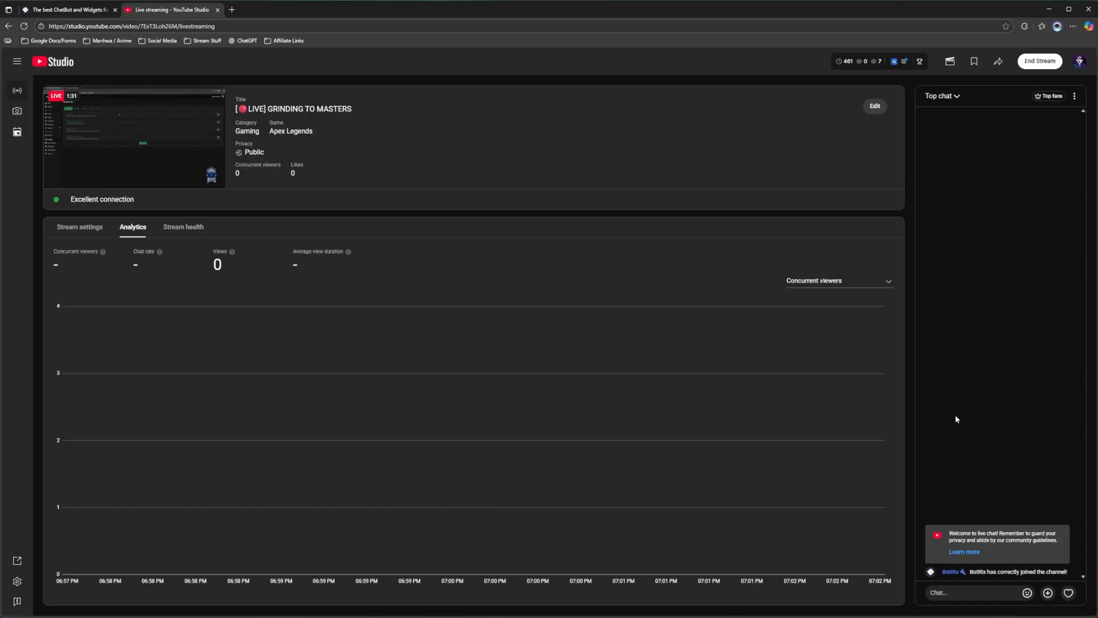
{"action": "left_click", "coordinate": [973, 592]}
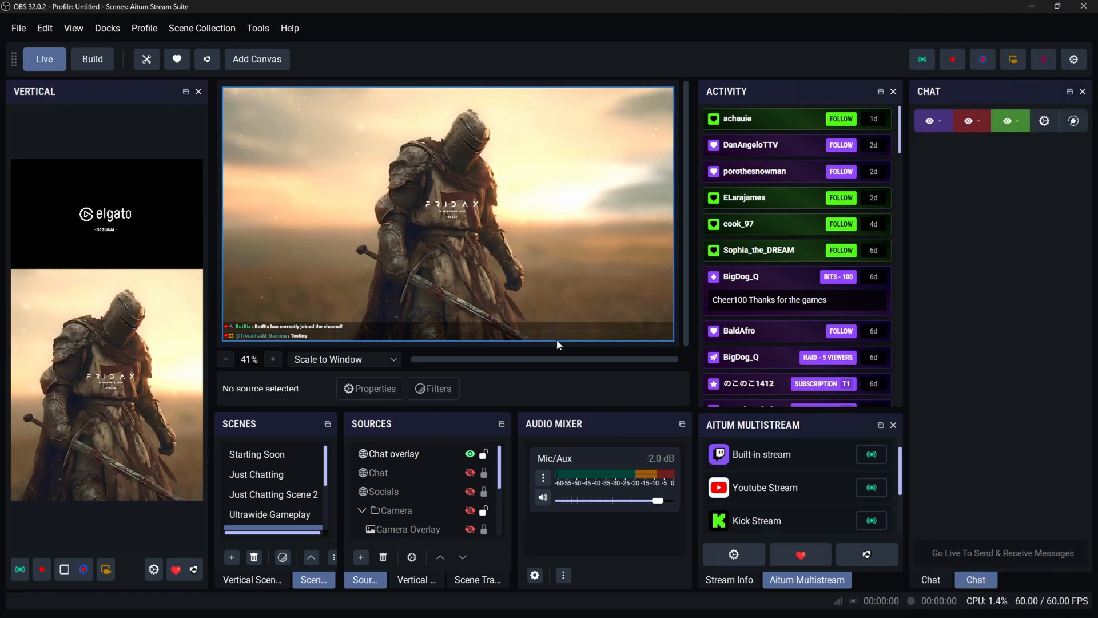
Step: Set the Chat overlay source to 425 by 960 in its properties and grab it to reposition
{"action": "left_click", "coordinate": [391, 453]}
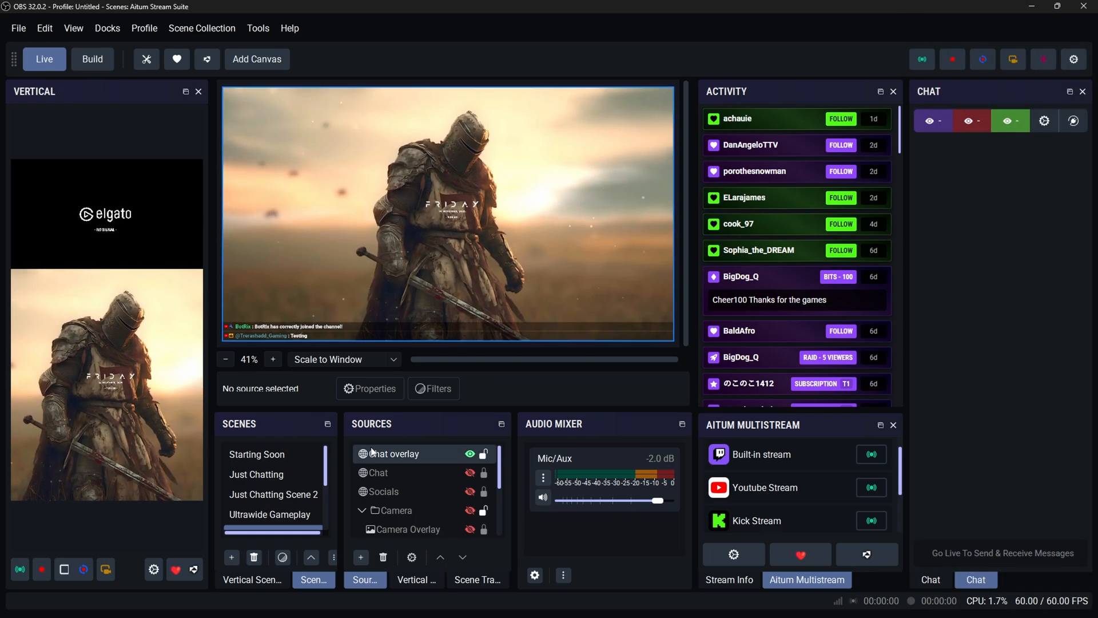
{"action": "left_click", "coordinate": [369, 388]}
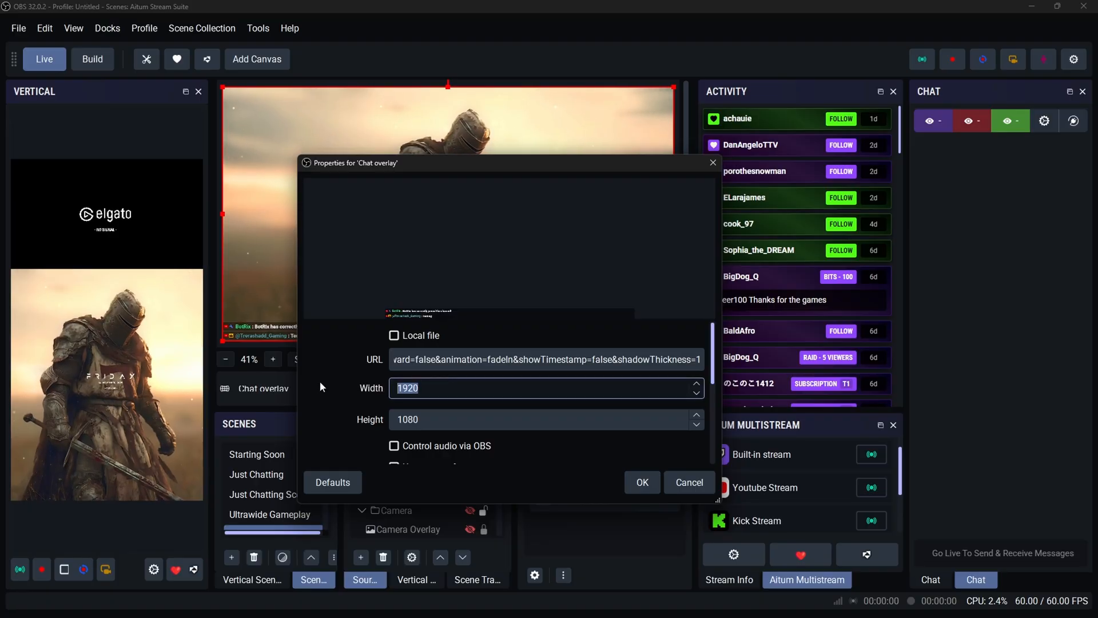
{"action": "type", "text": "425"}
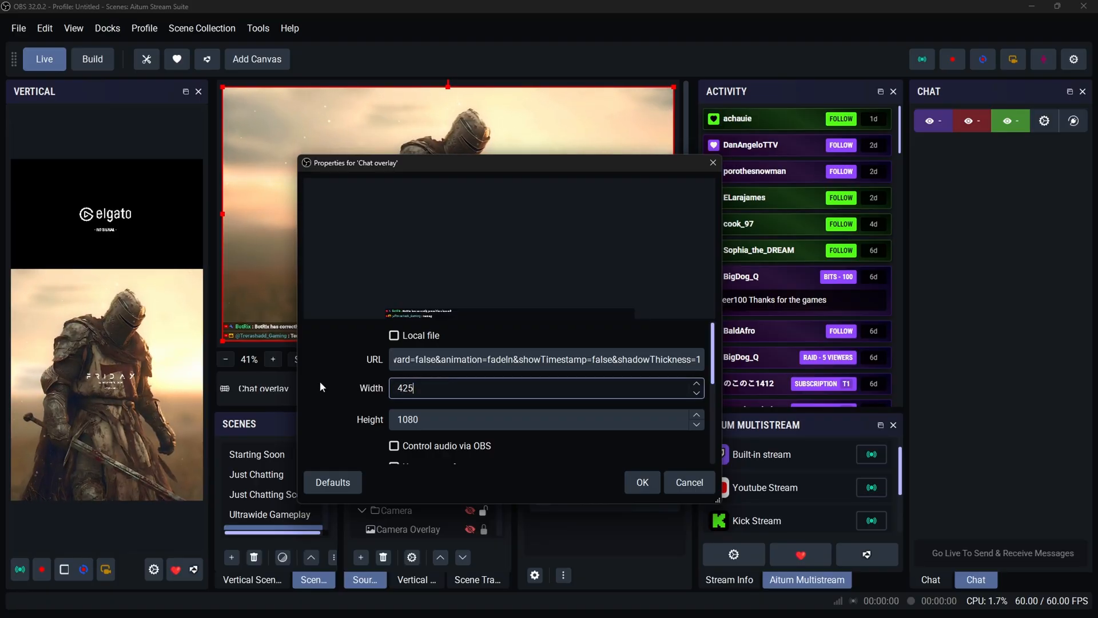
{"action": "type", "text": "960"}
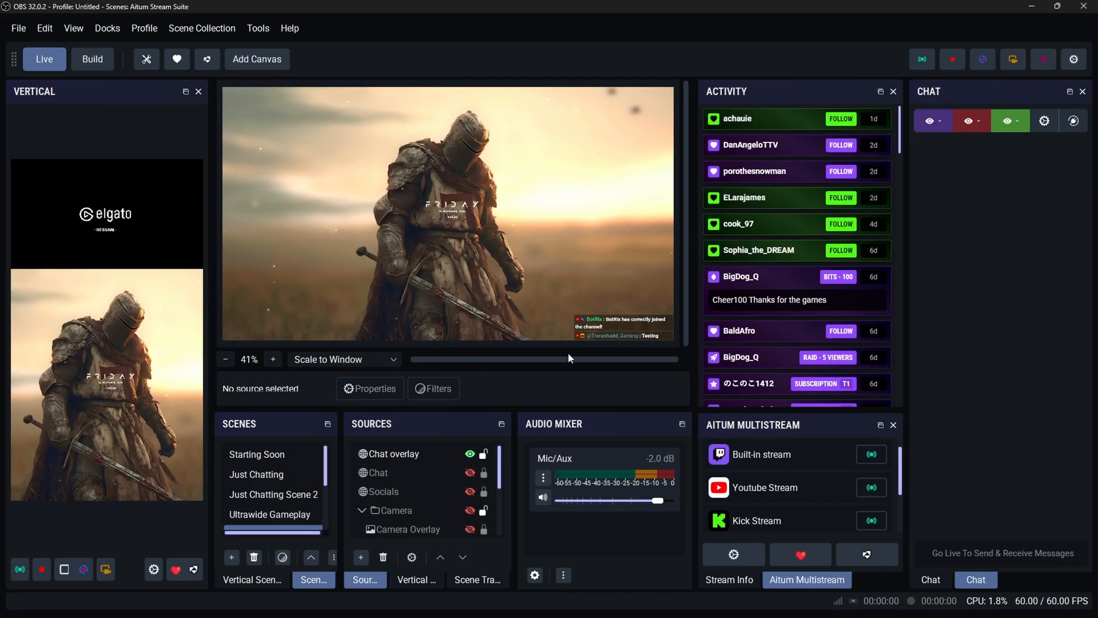
{"action": "left_click", "coordinate": [393, 453]}
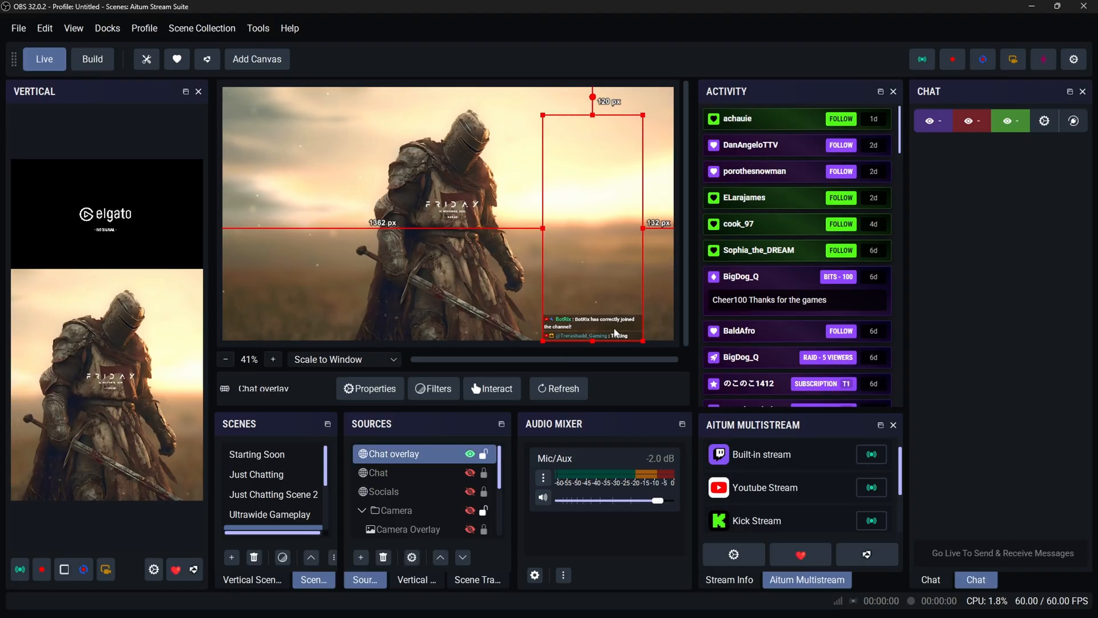